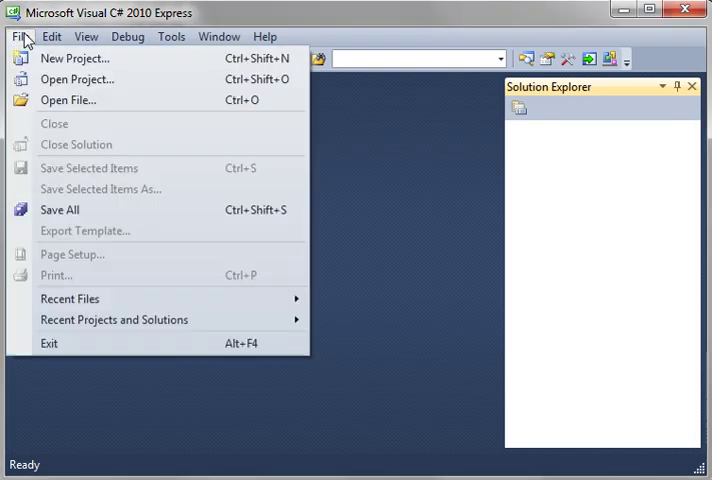
Start a new console application and write a //here comment inside the empty Main method.
{"action": "left_click", "coordinate": [78, 58]}
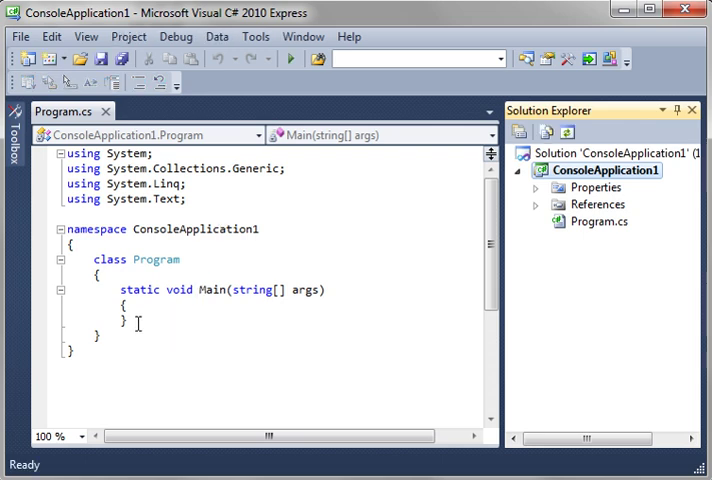
{"action": "left_click", "coordinate": [120, 292]}
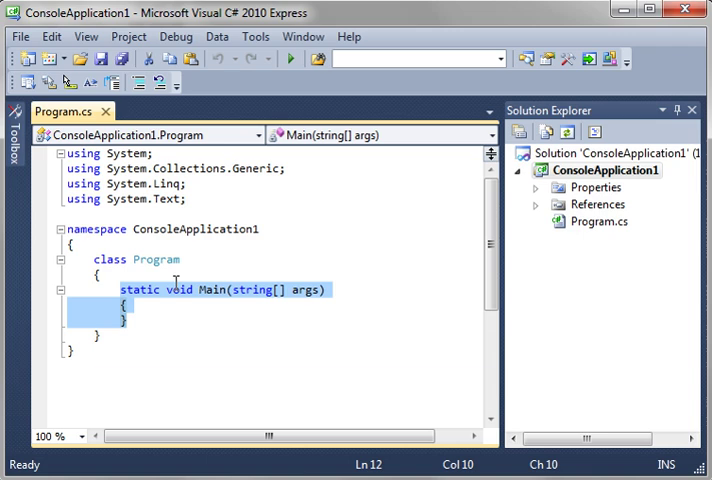
{"action": "mouse_move", "coordinate": [156, 322]}
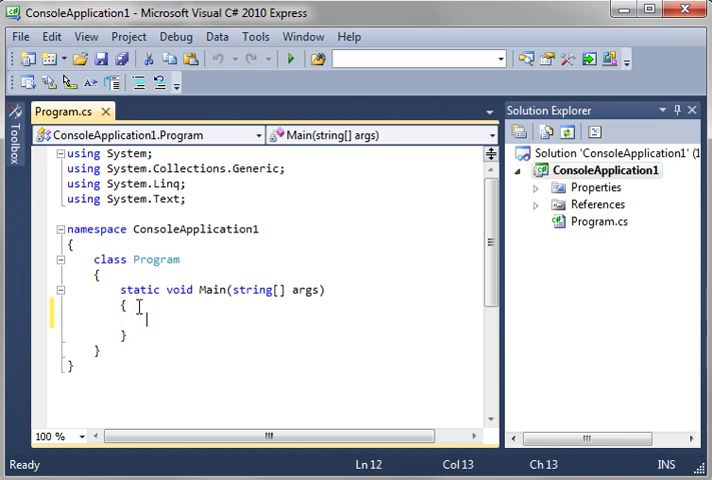
{"action": "type", "text": "//here"}
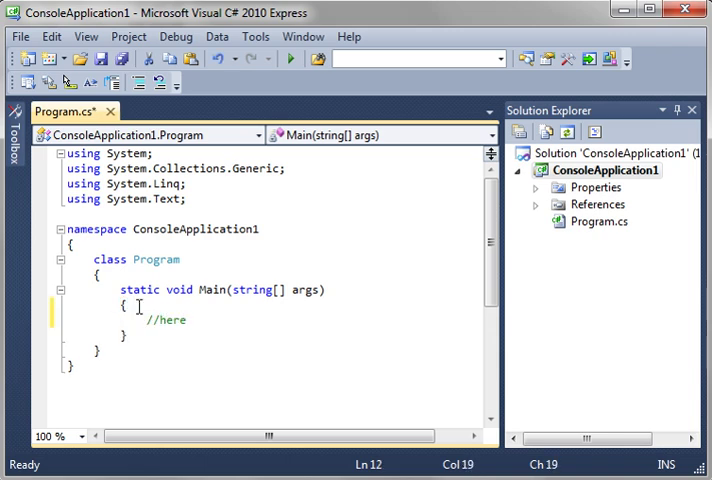
{"action": "double_click", "coordinate": [206, 290]}
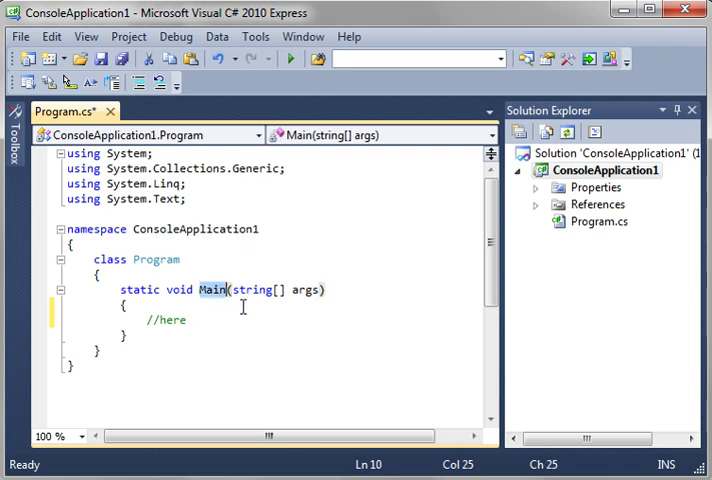
{"action": "mouse_move", "coordinate": [278, 312]}
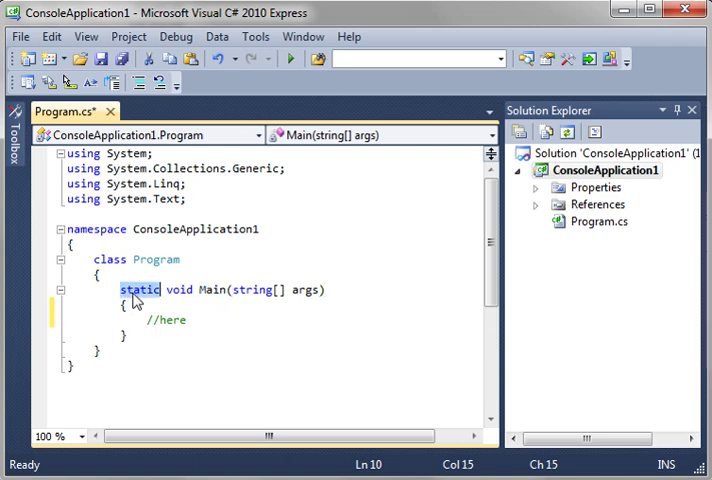
{"action": "mouse_move", "coordinate": [144, 300]}
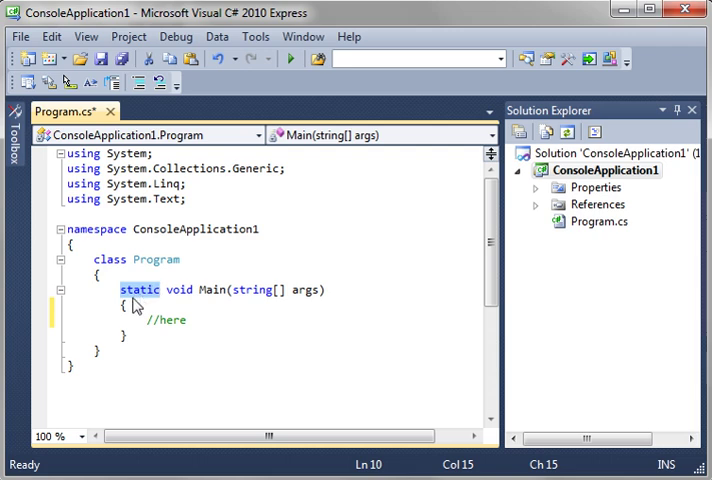
{"action": "double_click", "coordinate": [178, 290]}
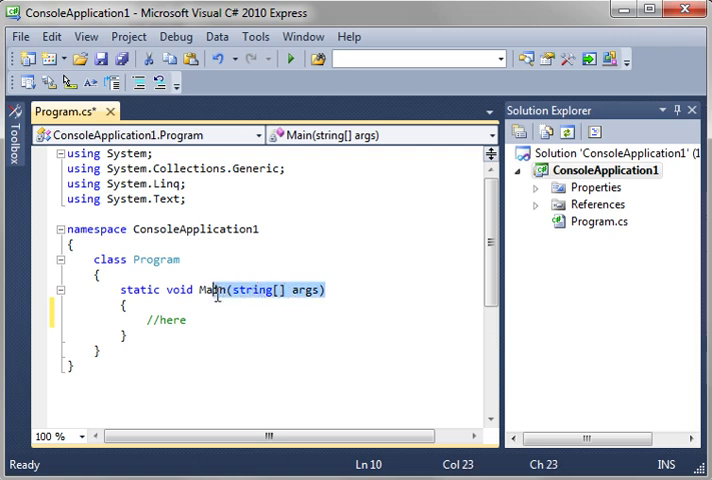
{"action": "mouse_move", "coordinate": [236, 288]}
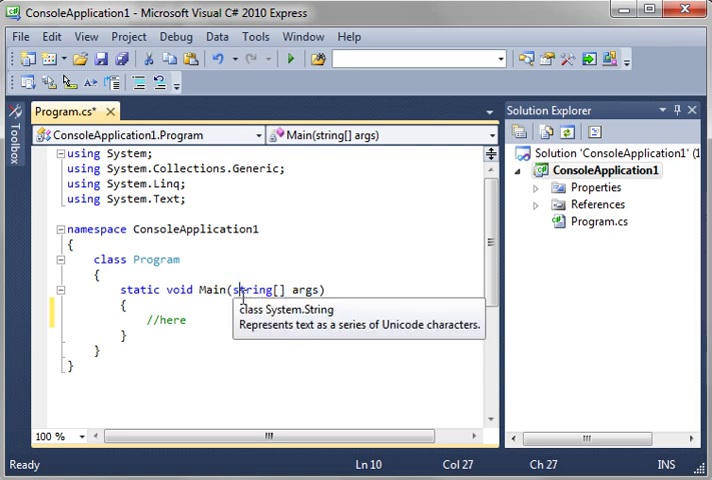
{"action": "mouse_move", "coordinate": [304, 290]}
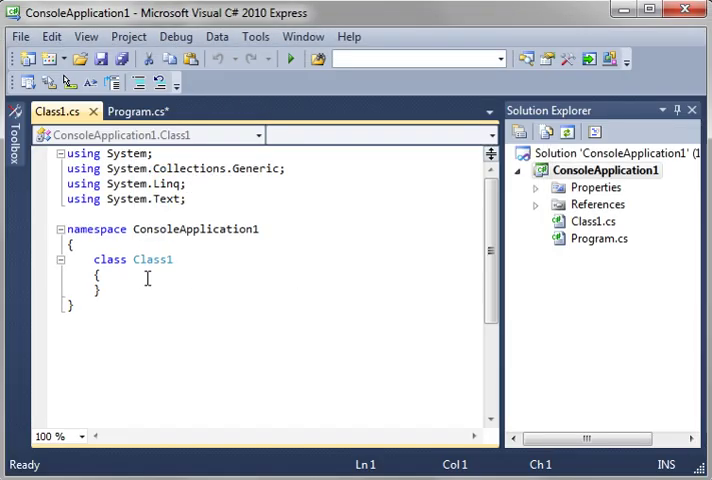
Name the new class Cat and give it a public string Name field initialised to string.Empty.
{"action": "type", "text": "Cat"}
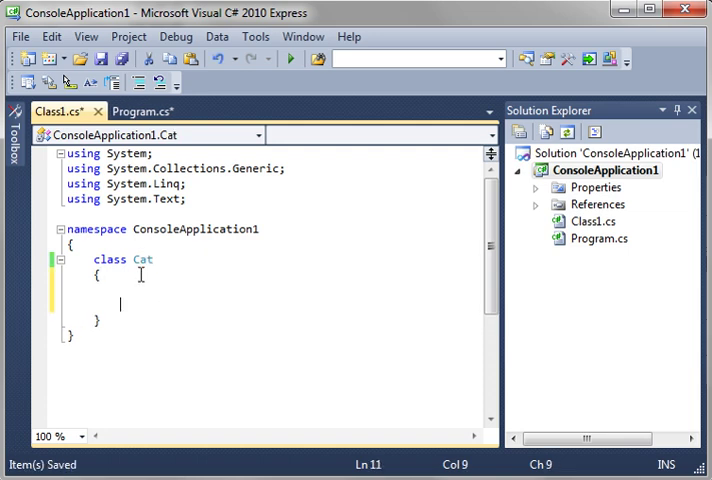
{"action": "type", "text": "string"}
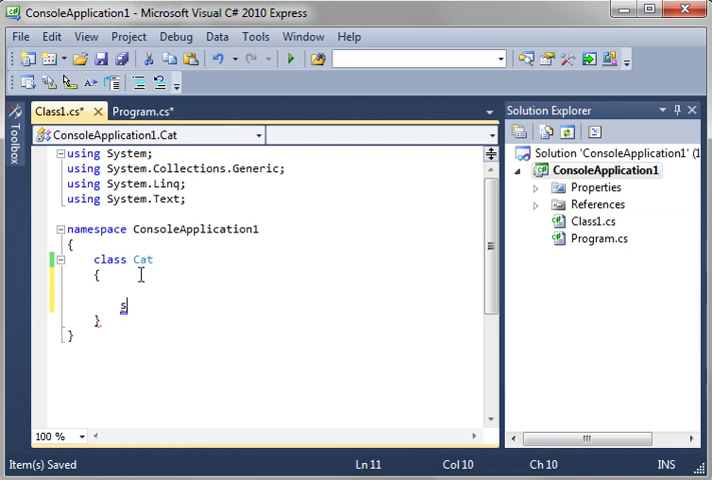
{"action": "type", "text": "public string Na"}
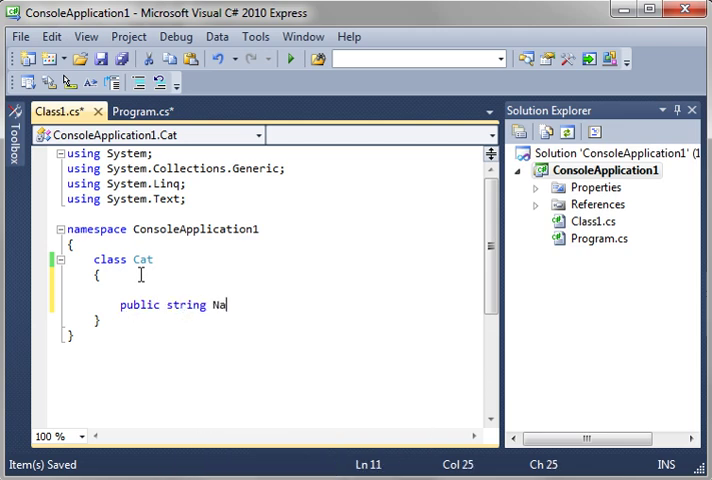
{"action": "type", "text": "me ="}
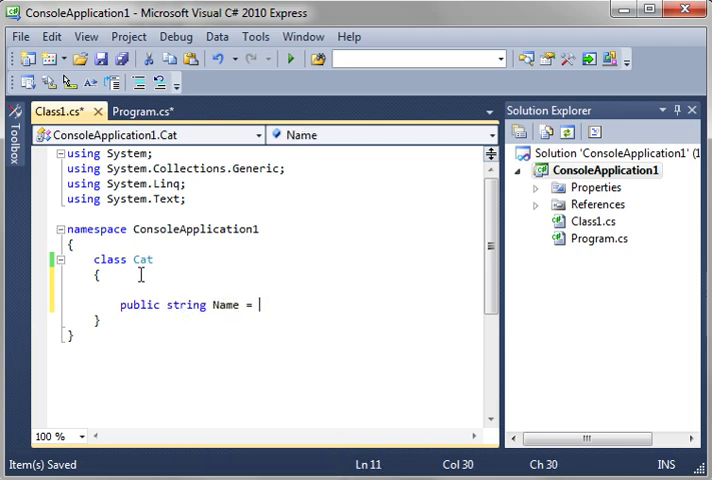
{"action": "type", "text": "string.Empty"}
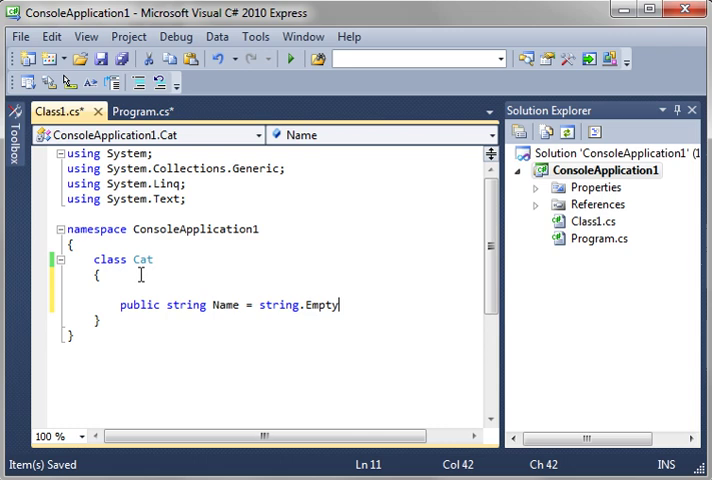
{"action": "type", "text": ";"}
{"action": "type", "text": "public void Hi"}
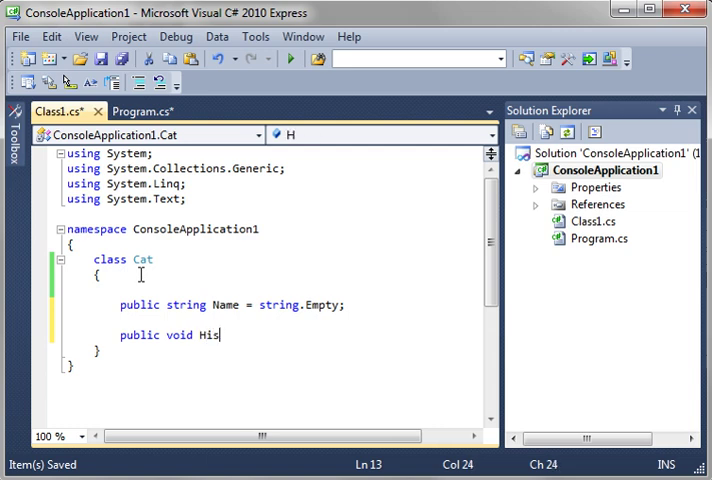
Add a Hiss() method whose body calls Console.WriteLine("Hiss").
{"action": "type", "text": "s()"}
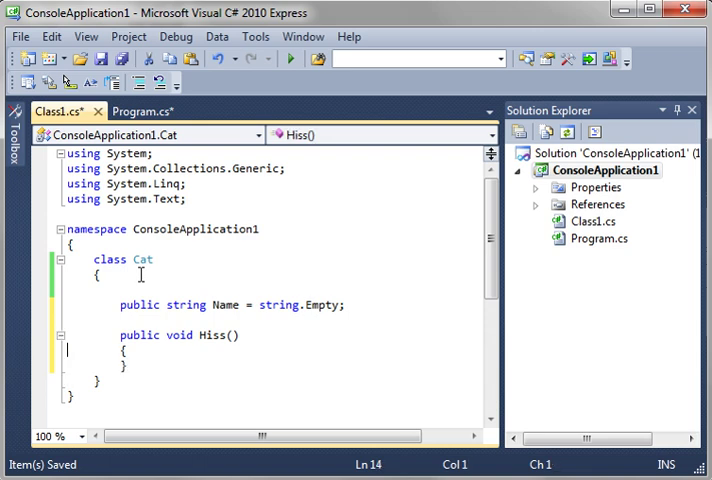
{"action": "type", "text": "C"}
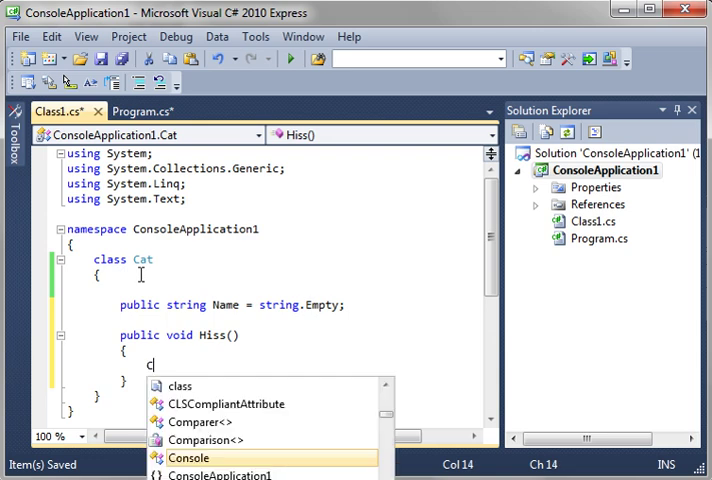
{"action": "type", "text": "Console.WriteLine"}
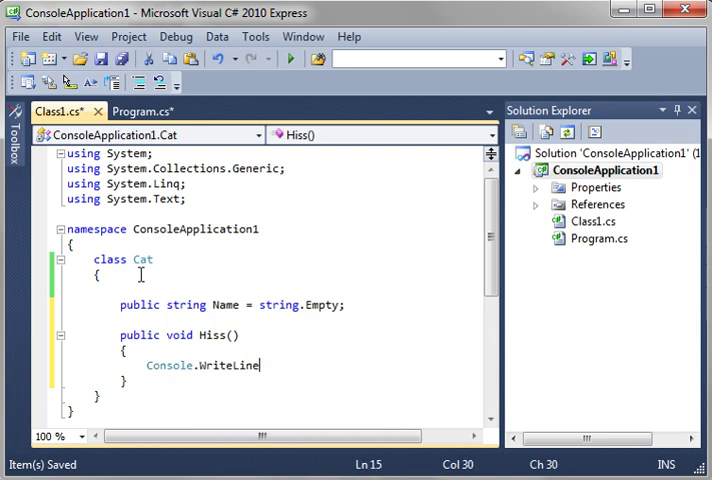
{"action": "type", "text": "(\"His"}
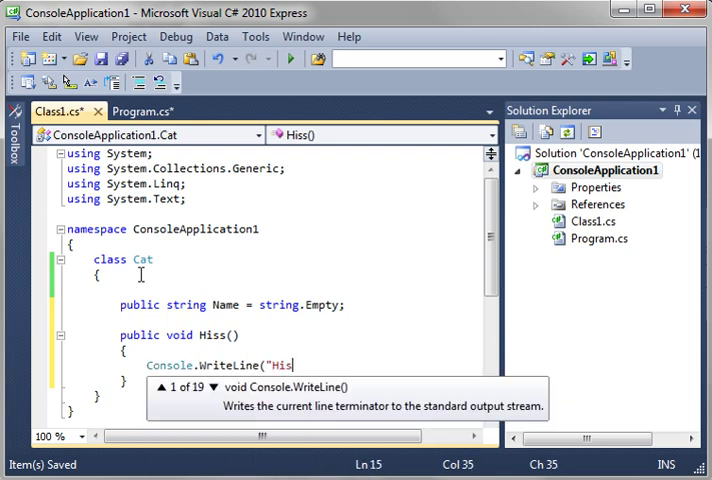
{"action": "type", "text": "s\");"}
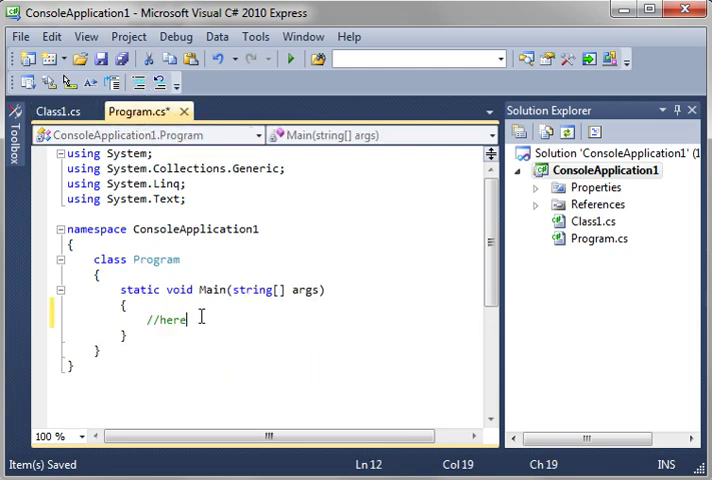
Declare Cat cCat = new Cat(); as the first statement in Main.
{"action": "type", "text": "c"}
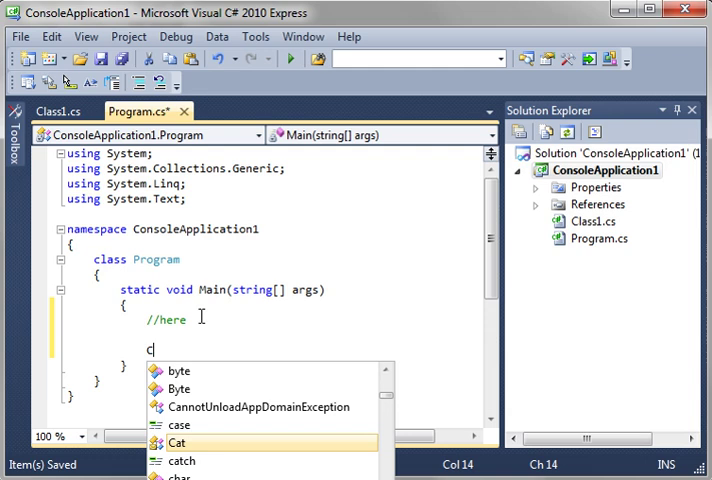
{"action": "type", "text": "Cat c"}
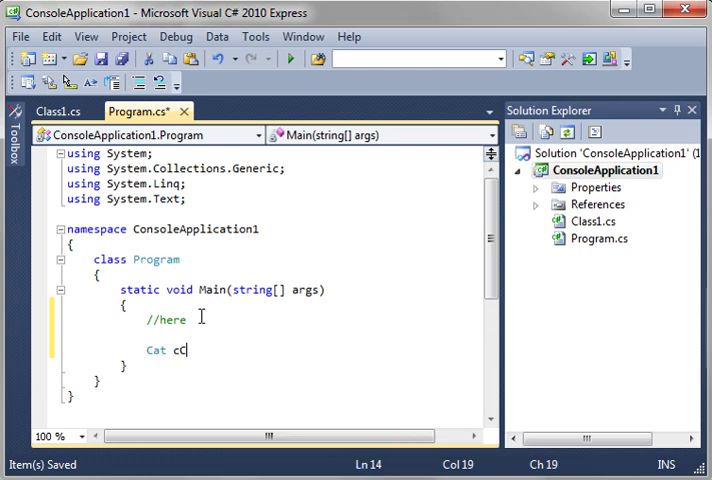
{"action": "type", "text": "Cat ="}
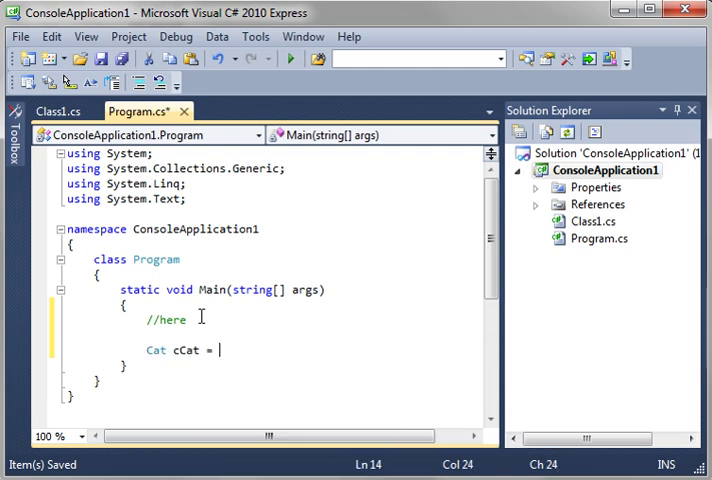
{"action": "type", "text": "new cc"}
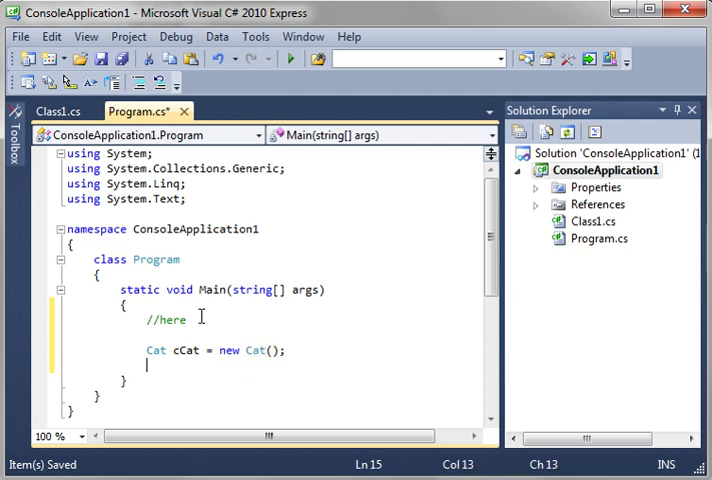
Call cCat.Hiss(); and finish Main with Console.Read(); to keep the window open.
{"action": "type", "text": "c"}
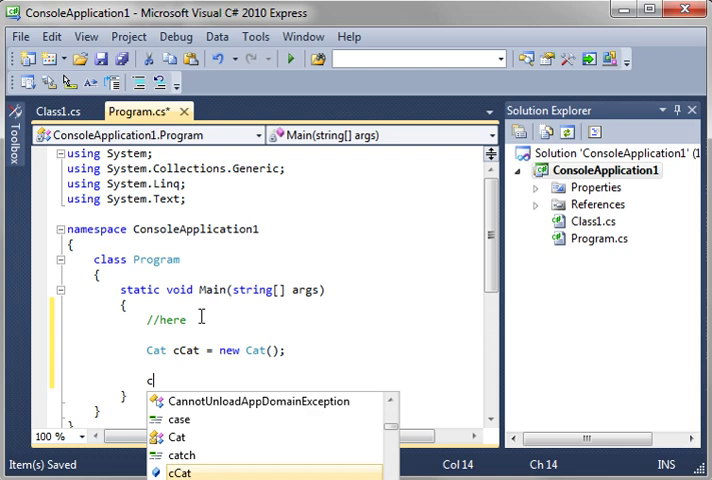
{"action": "type", "text": "Cat.Hiss"}
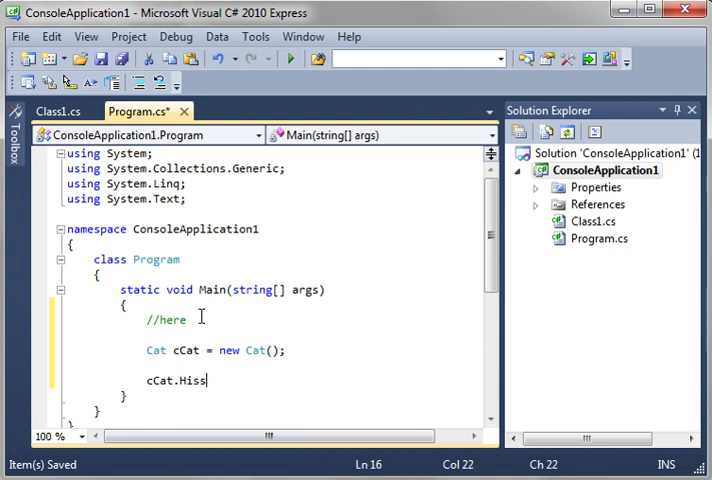
{"action": "type", "text": "();"}
{"action": "type", "text": "Console.Read"}
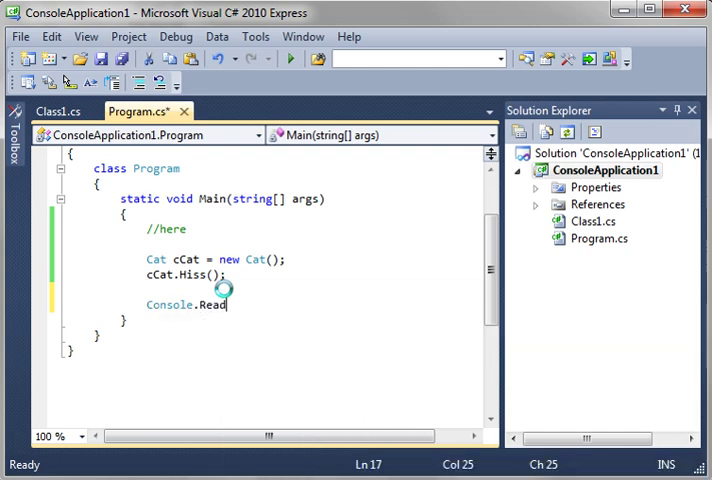
{"action": "type", "text": "();"}
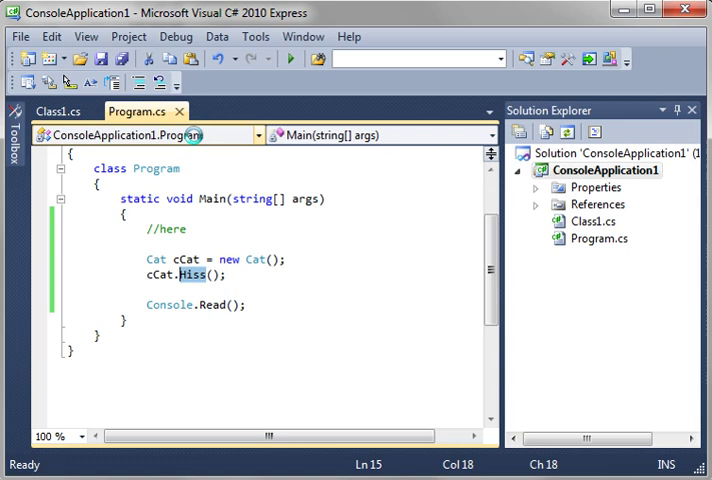
{"action": "mouse_move", "coordinate": [150, 276]}
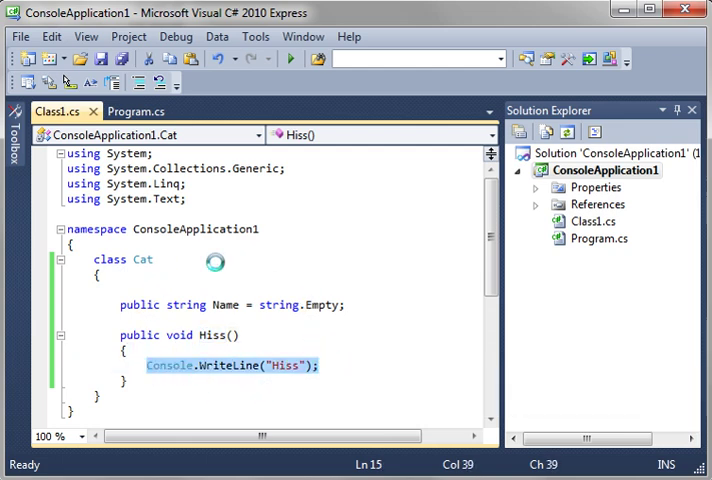
Switch back to Program.cs after reviewing the Hiss method in the Cat class.
{"action": "left_click", "coordinate": [134, 110]}
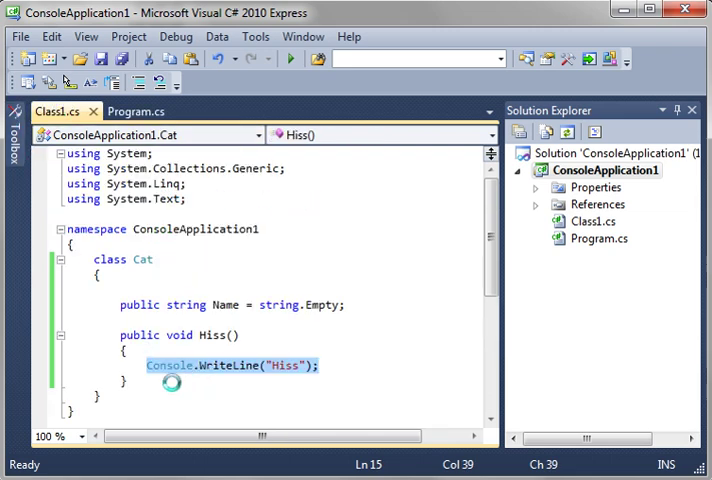
Write a public static void Meow() method in Cat that prints Meow, and highlight its static keyword.
{"action": "type", "text": "public static"}
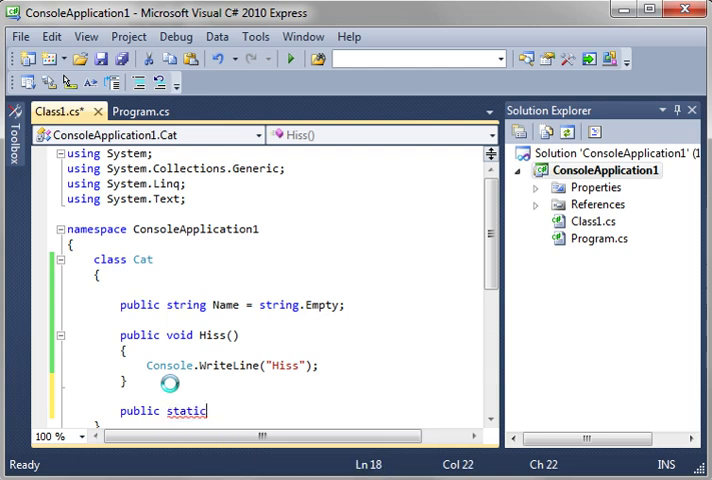
{"action": "type", "text": "void"}
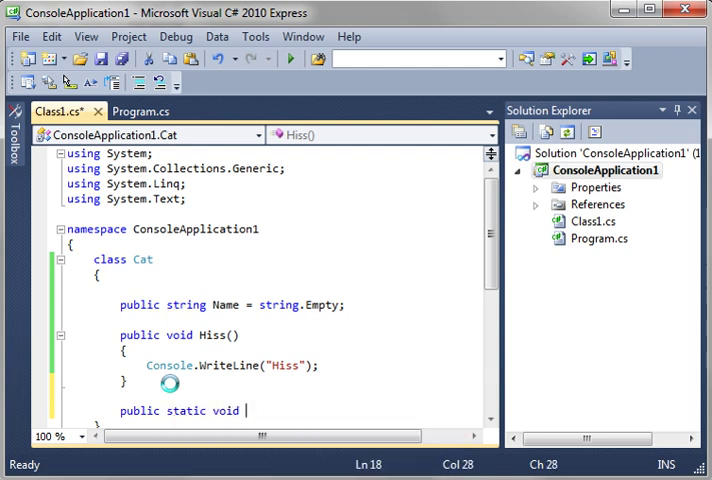
{"action": "type", "text": "Meow("}
{"action": "type", "text": "Console.WriteLine(\"Meow\");"}
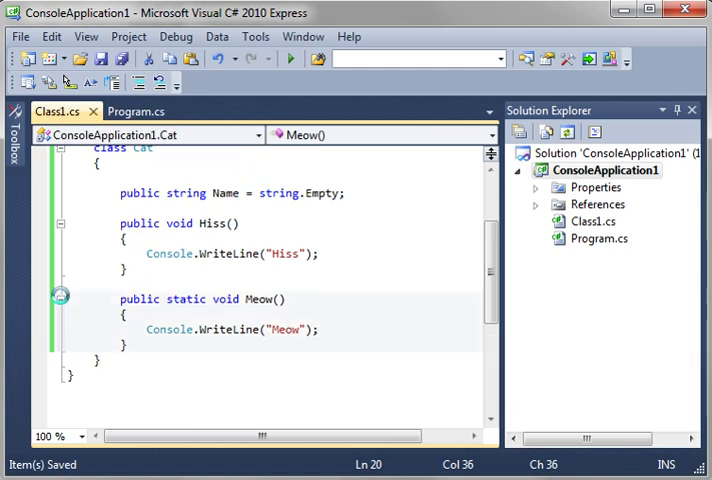
{"action": "double_click", "coordinate": [188, 298]}
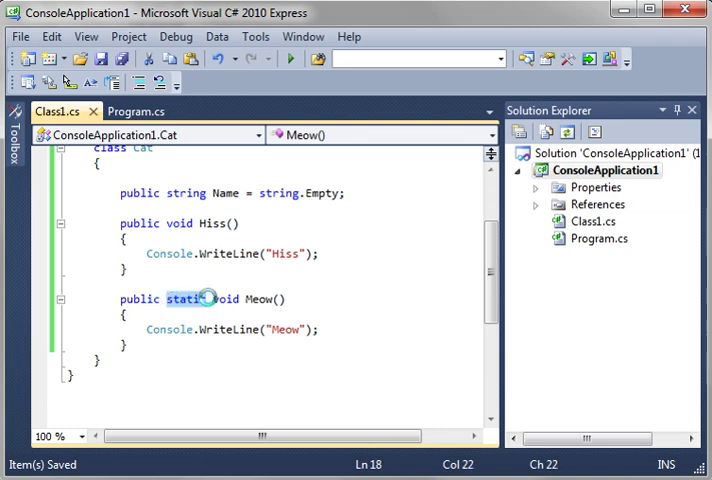
{"action": "double_click", "coordinate": [184, 300]}
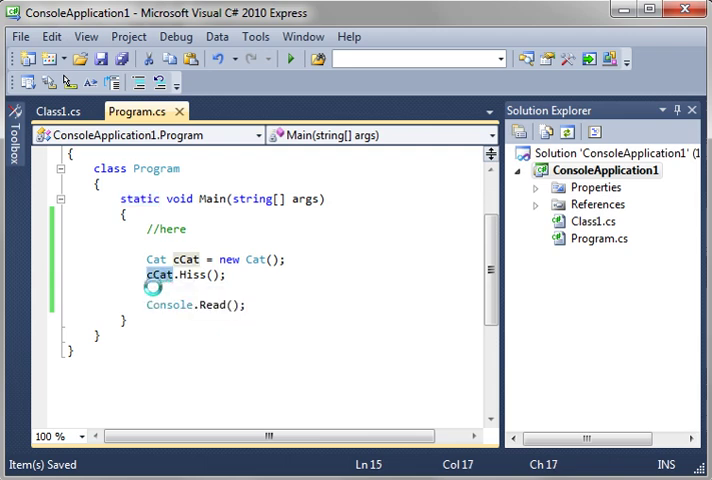
Check that cCat's IntelliSense list lacks Meow and compare with the instance method Hiss in Cat.
{"action": "type", "text": "cCat."}
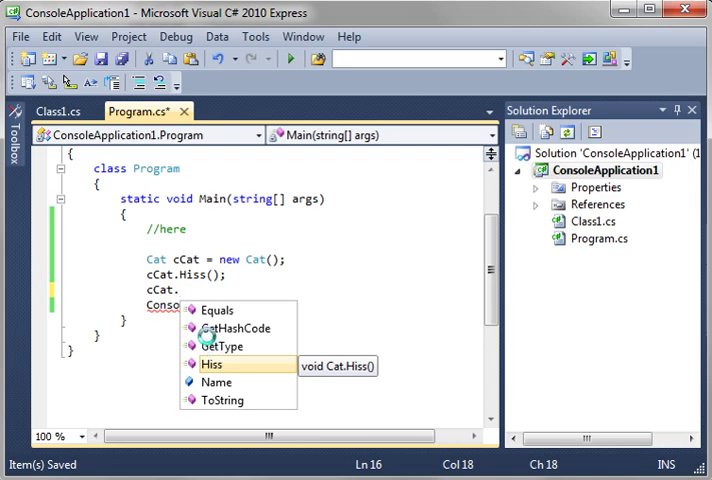
{"action": "left_click", "coordinate": [56, 112]}
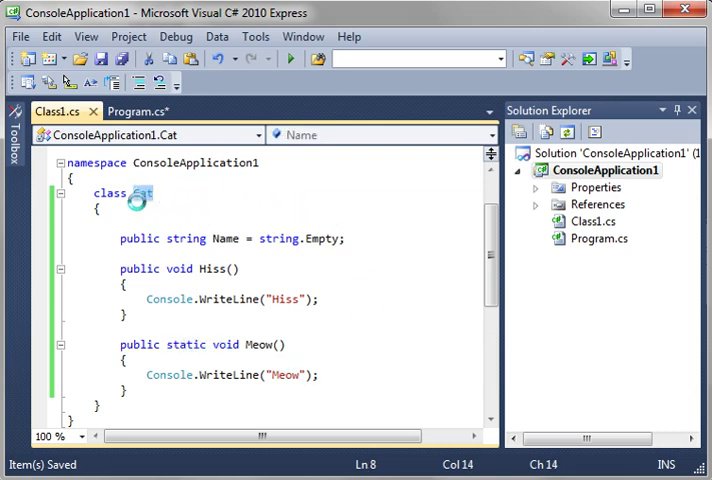
{"action": "double_click", "coordinate": [138, 192]}
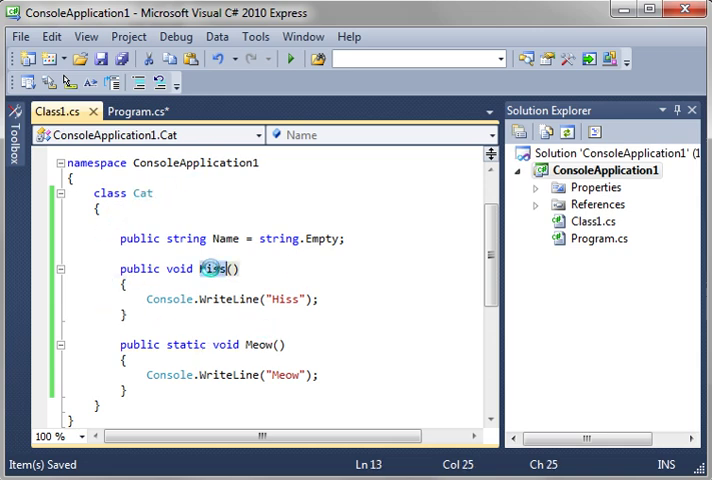
{"action": "left_click", "coordinate": [212, 268]}
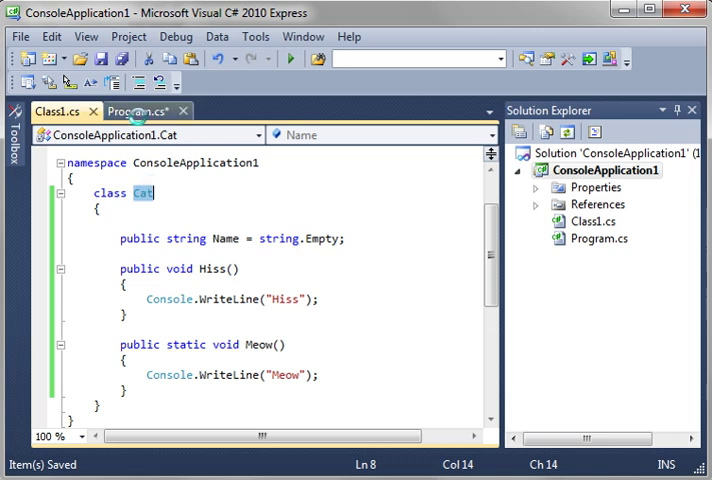
Add the static call Cat.Meow(); after cCat.Hiss() in Main and return to the Cat class.
{"action": "left_click", "coordinate": [128, 110]}
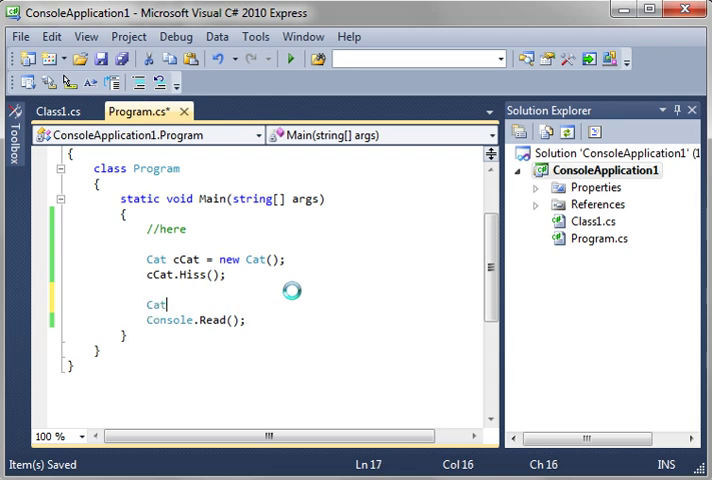
{"action": "type", "text": ".Meow();"}
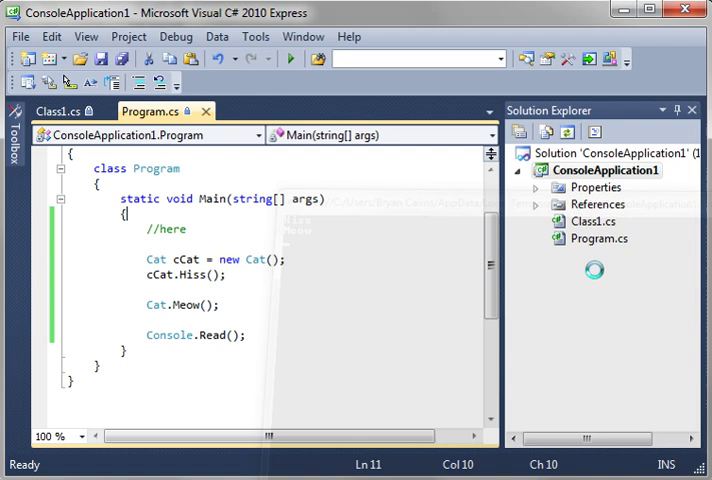
{"action": "double_click", "coordinate": [156, 304]}
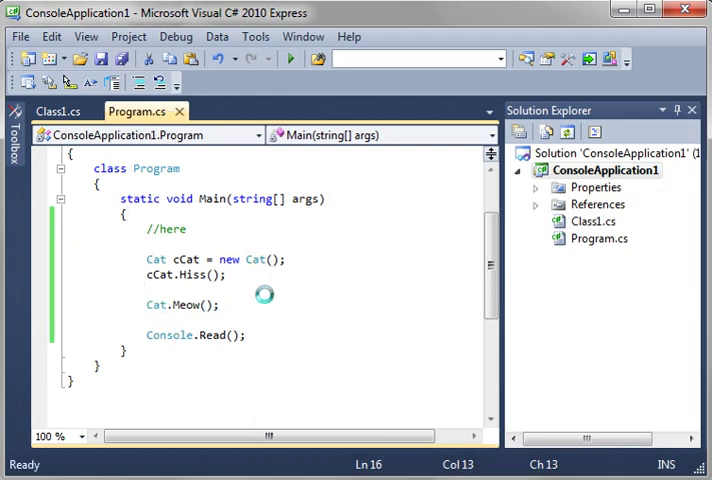
{"action": "left_click", "coordinate": [54, 112]}
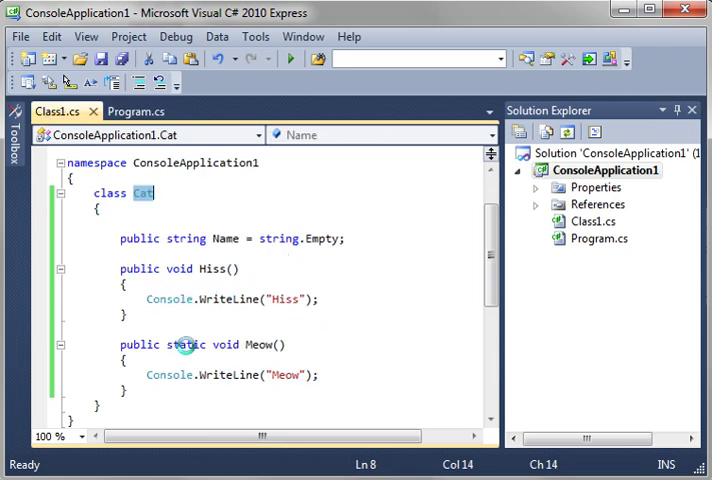
{"action": "mouse_move", "coordinate": [138, 392]}
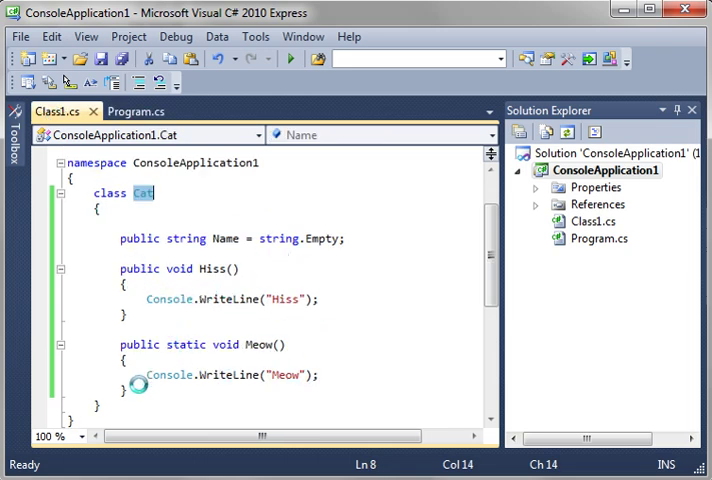
Add a public int Age = 0 field under Name in the Cat class.
{"action": "left_click", "coordinate": [170, 250]}
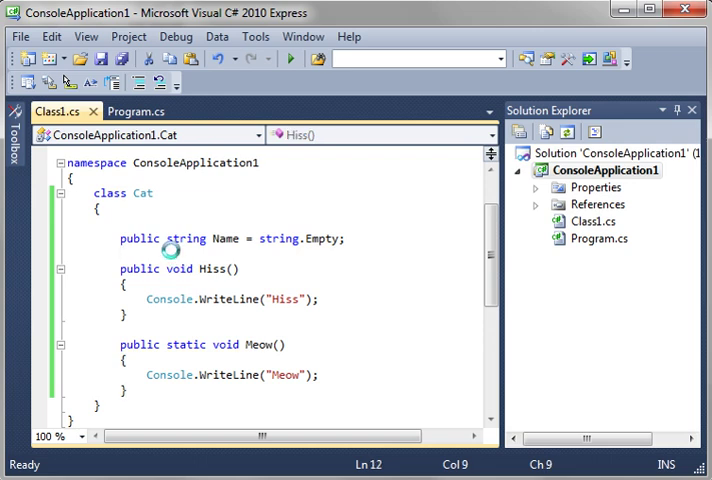
{"action": "type", "text": "public"}
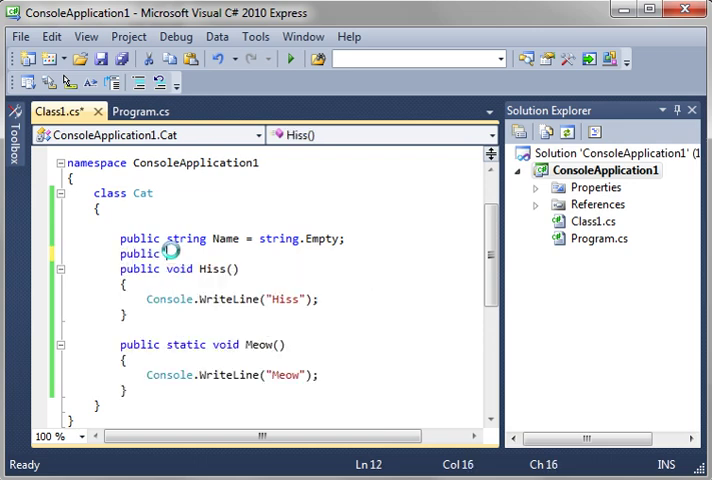
{"action": "type", "text": "int"}
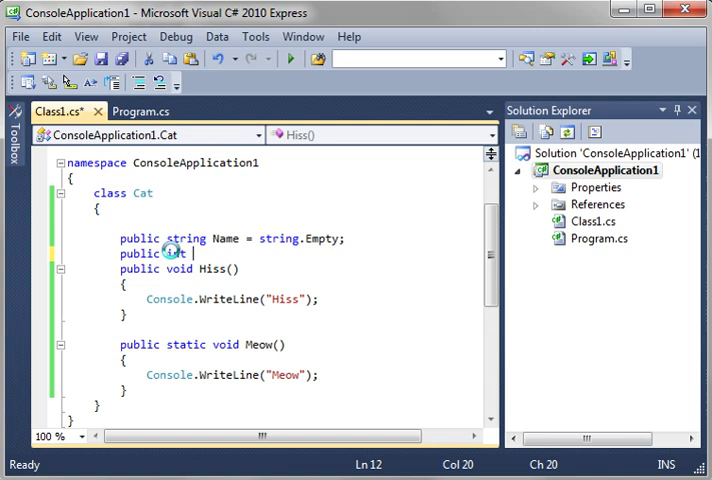
{"action": "type", "text": "Age = 0;"}
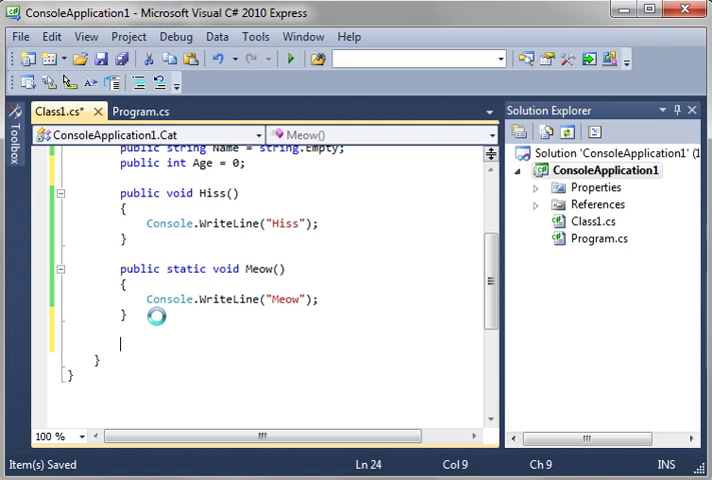
Write public int GetAge() { return Age; } after Meow.
{"action": "type", "text": "public"}
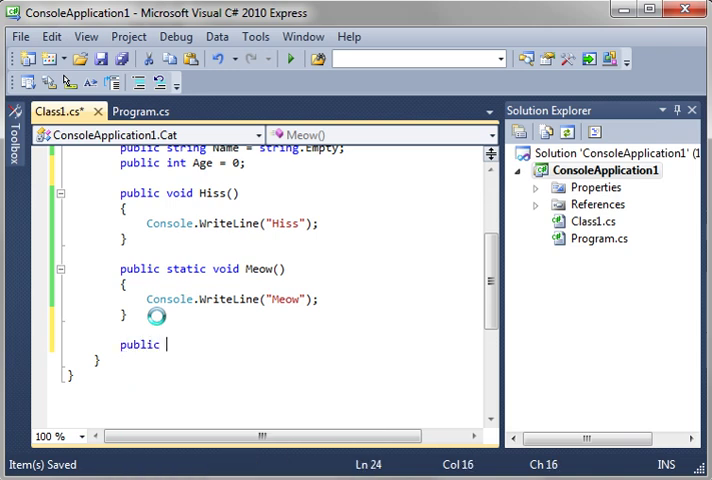
{"action": "type", "text": "int"}
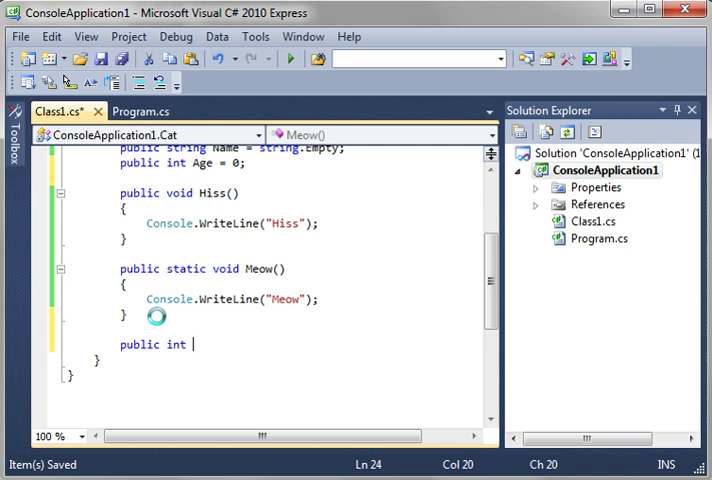
{"action": "type", "text": "GetAge("}
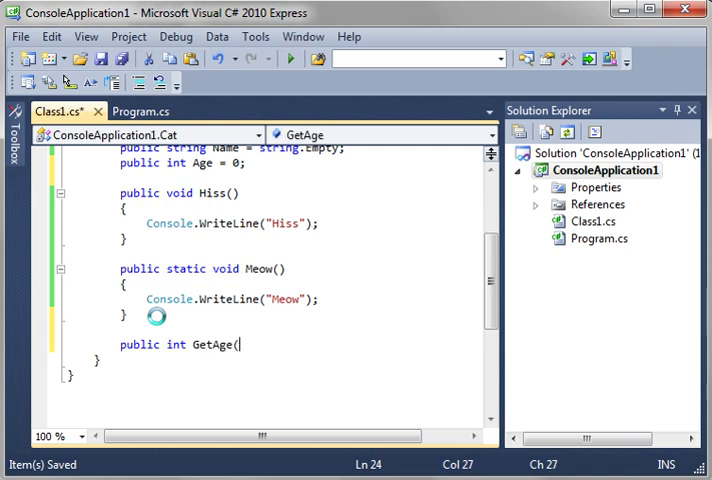
{"action": "type", "text": ")"}
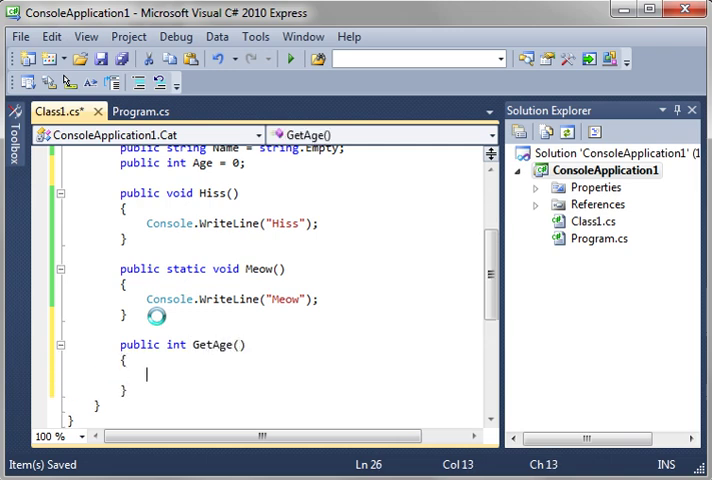
{"action": "type", "text": "return"}
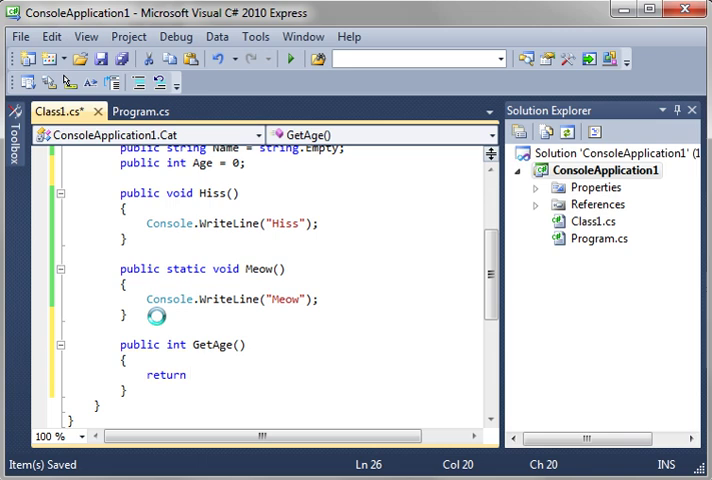
{"action": "type", "text": "Age"}
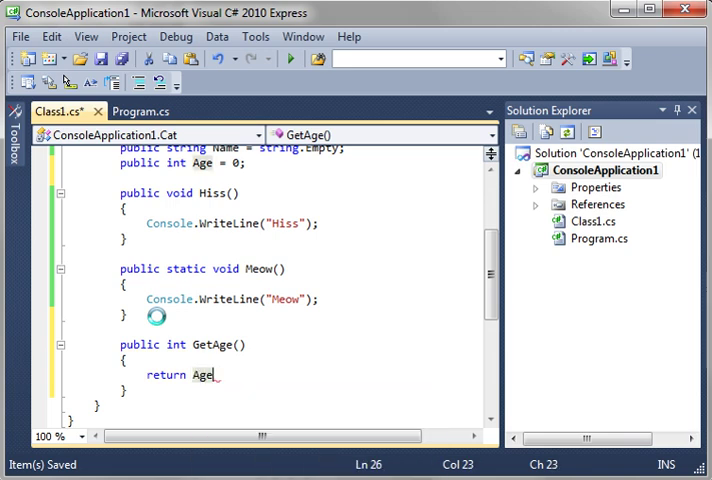
{"action": "type", "text": ";"}
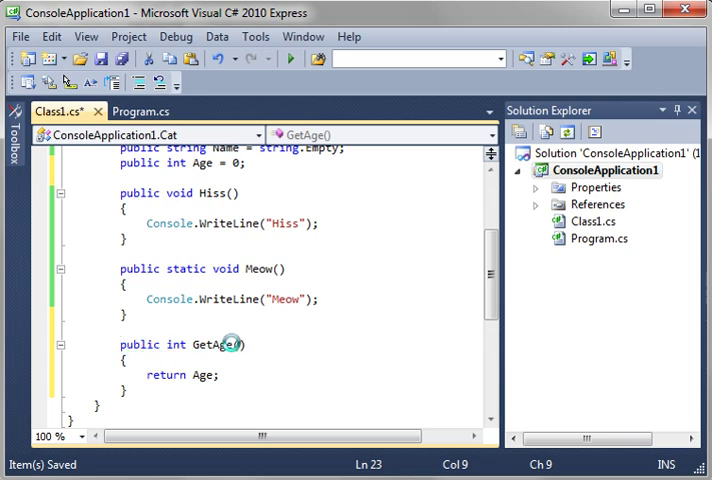
{"action": "double_click", "coordinate": [140, 344]}
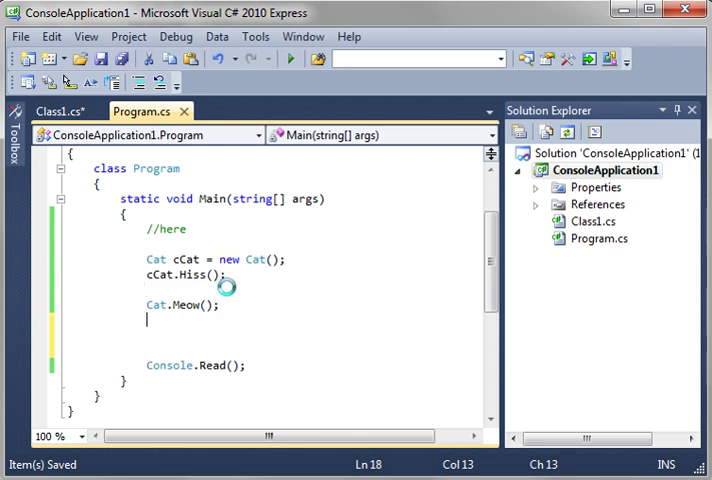
In Main set cCat.Age = 18 and print cCat.GetAge() with Console.WriteLine before Console.Read().
{"action": "type", "text": "Consol1"}
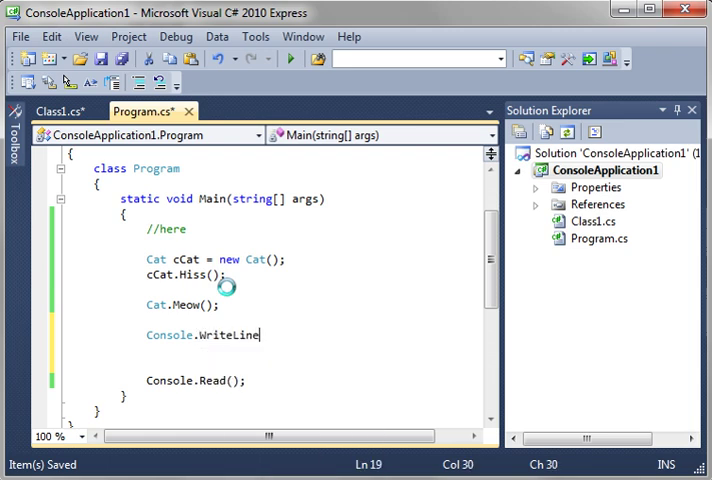
{"action": "type", "text": "(cCat.GetAge());"}
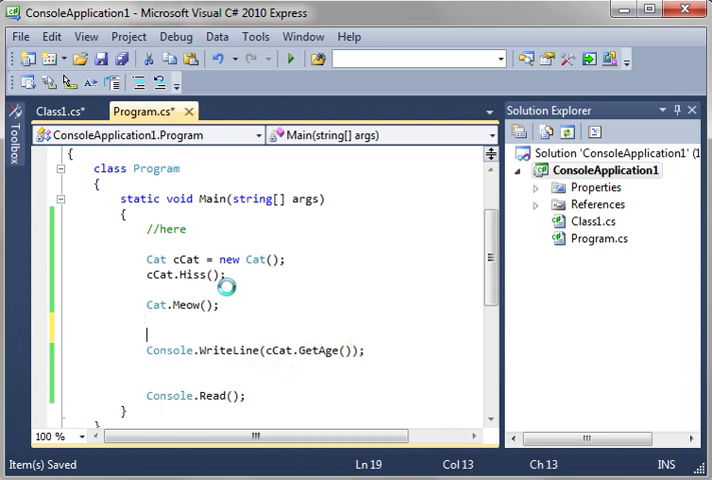
{"action": "type", "text": "cc"}
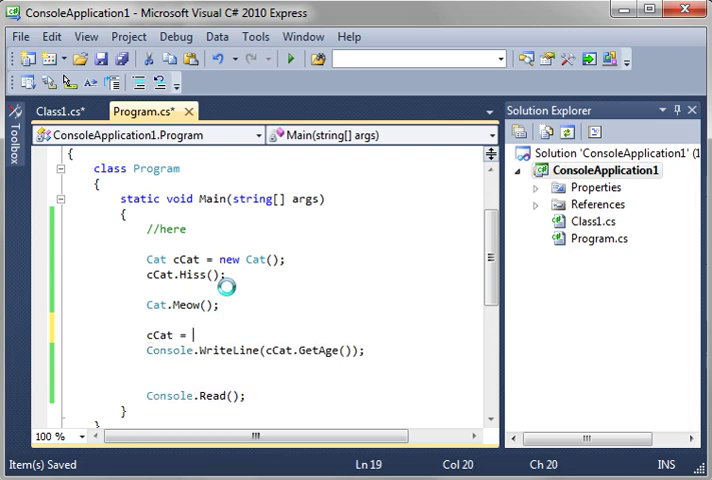
{"action": "type", "text": "18;"}
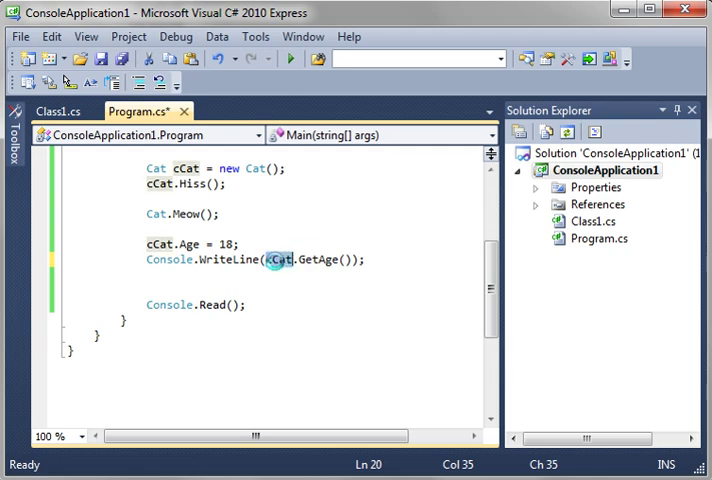
{"action": "mouse_move", "coordinate": [336, 262]}
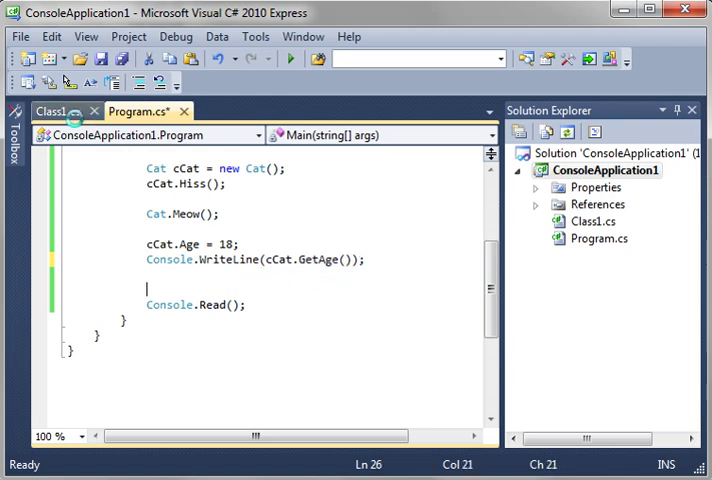
Write public void SetAge(int nAge) { Age = nAge; } below GetAge, adding the missing void return type.
{"action": "left_click", "coordinate": [56, 112]}
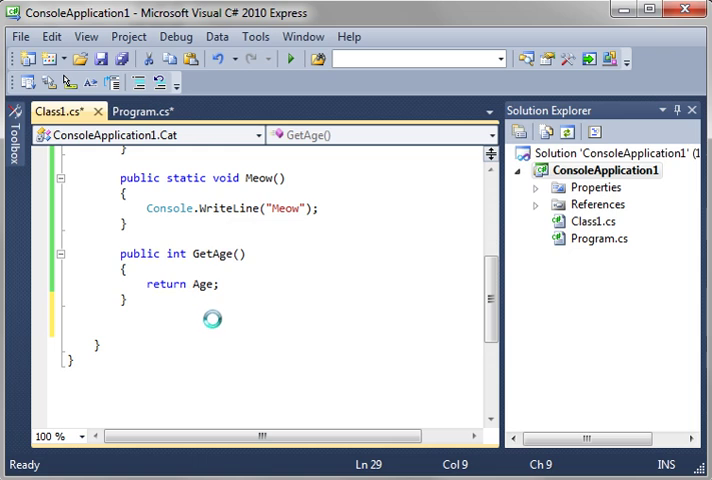
{"action": "type", "text": "public"}
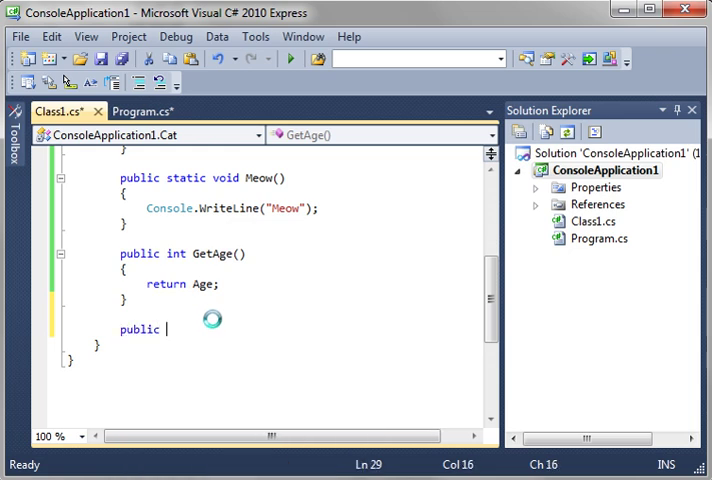
{"action": "type", "text": "SetAge"}
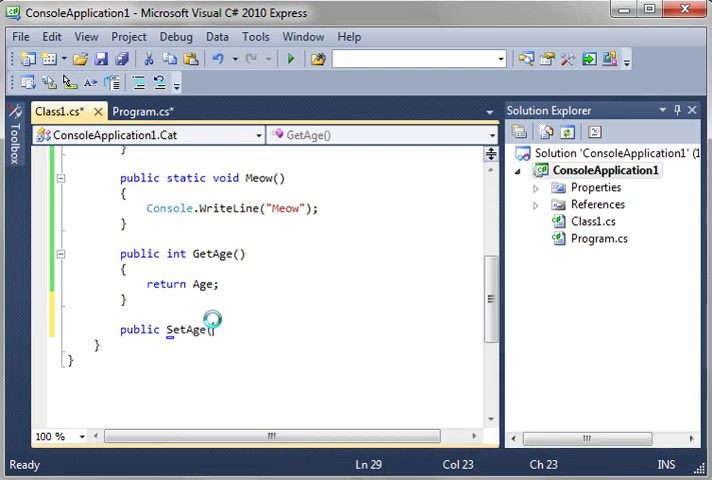
{"action": "type", "text": "(int"}
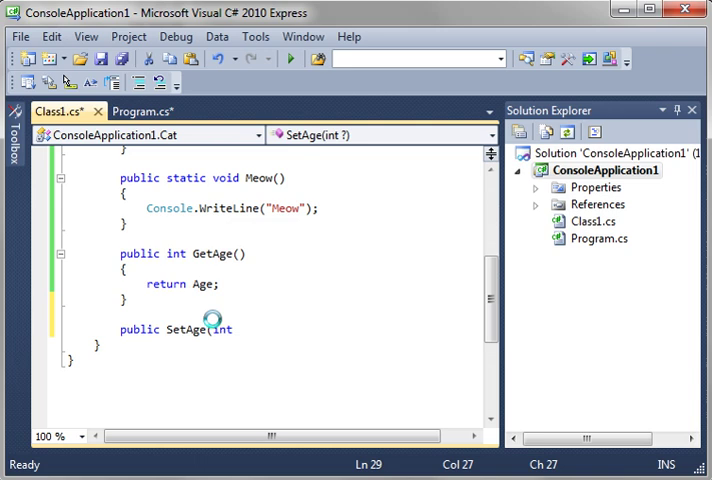
{"action": "type", "text": "iAge"}
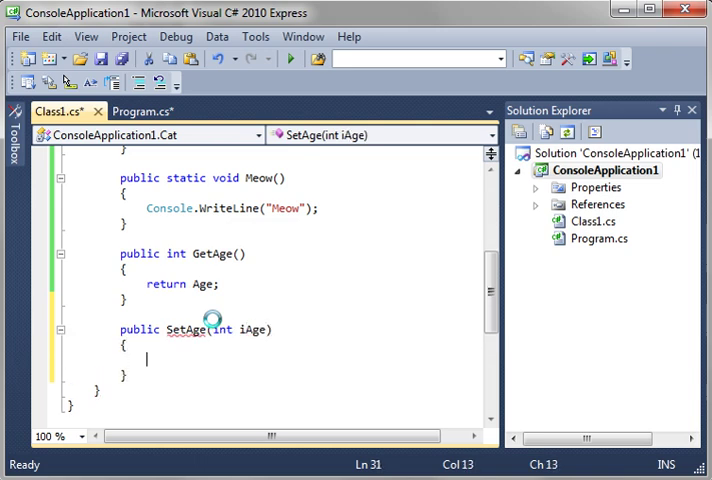
{"action": "type", "text": "Age = i"}
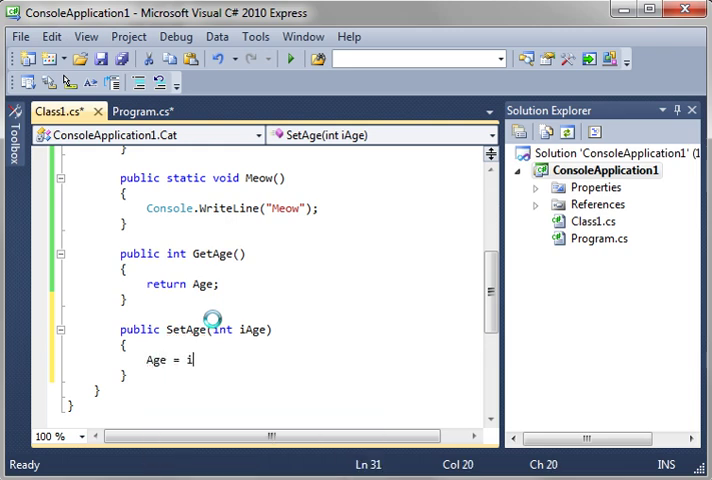
{"action": "type", "text": "Age;"}
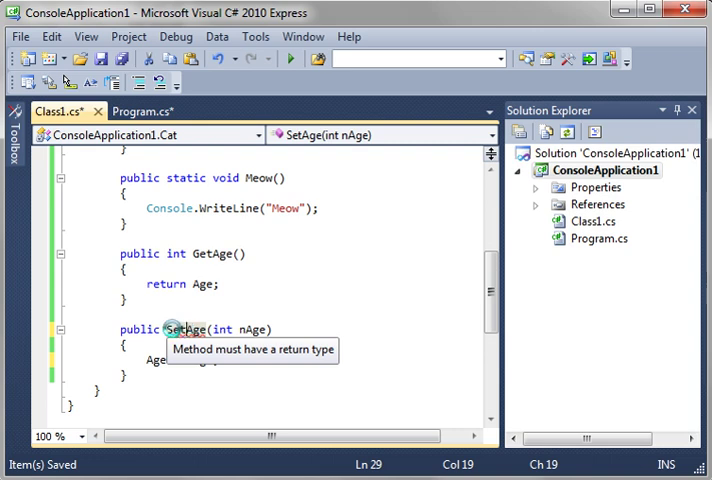
{"action": "type", "text": "void"}
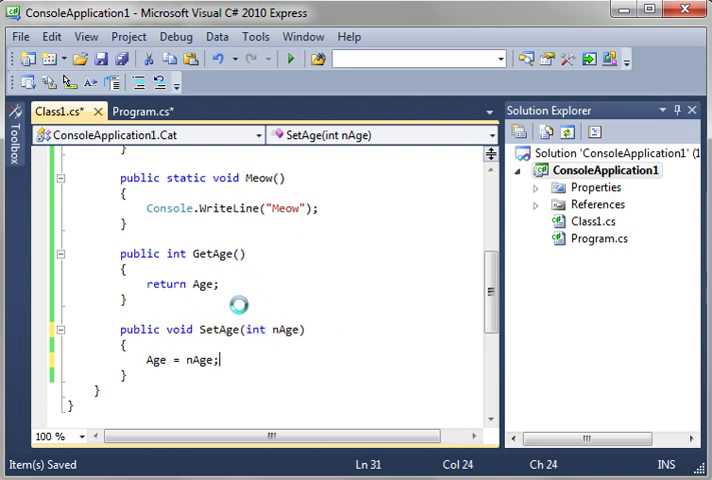
{"action": "mouse_move", "coordinate": [140, 112]}
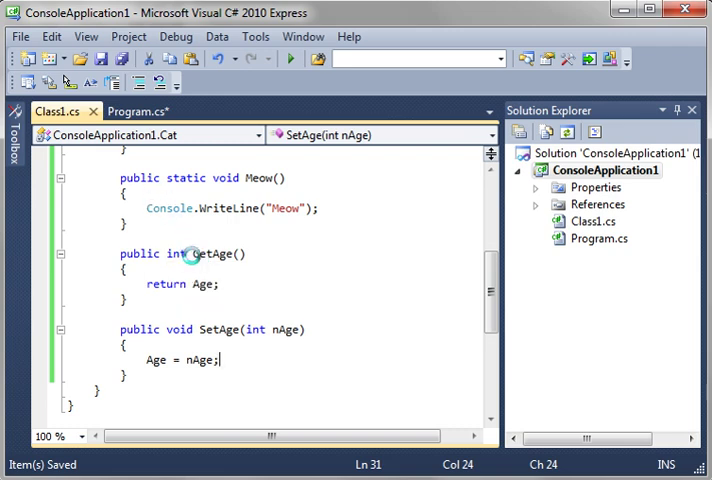
{"action": "mouse_move", "coordinate": [210, 262]}
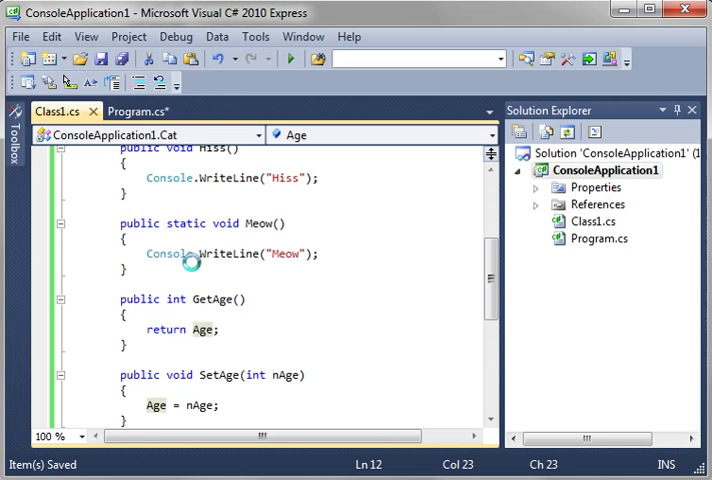
{"action": "scroll", "scroll_direction": "down", "scroll_amount": 3}
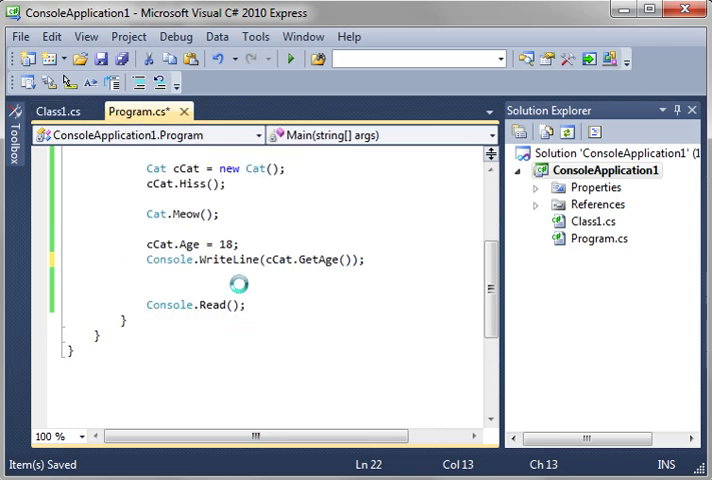
Replace the age assignment with cCat.SetAge(18), run to see Hiss, Meow and 18, and close the console.
{"action": "double_click", "coordinate": [188, 244]}
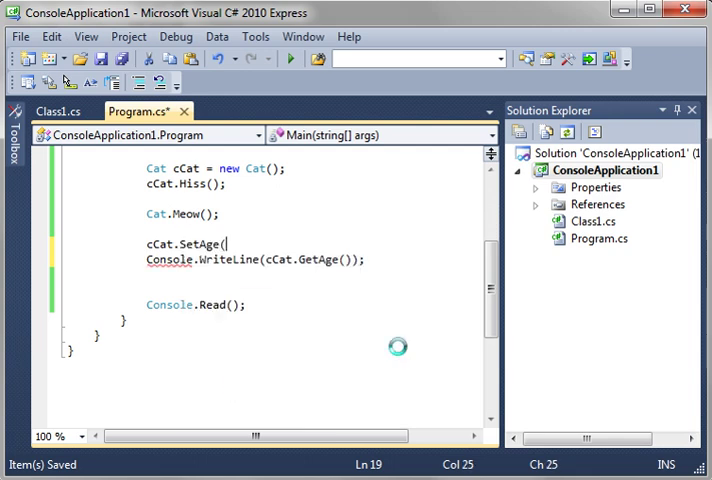
{"action": "type", "text": "18)"}
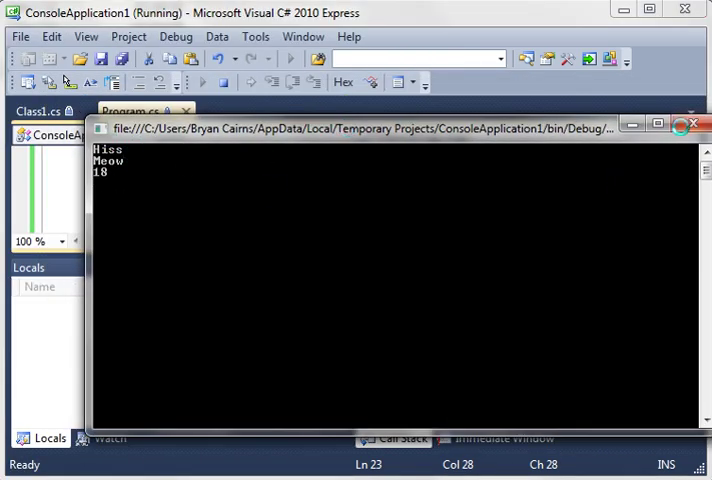
{"action": "left_click", "coordinate": [692, 124]}
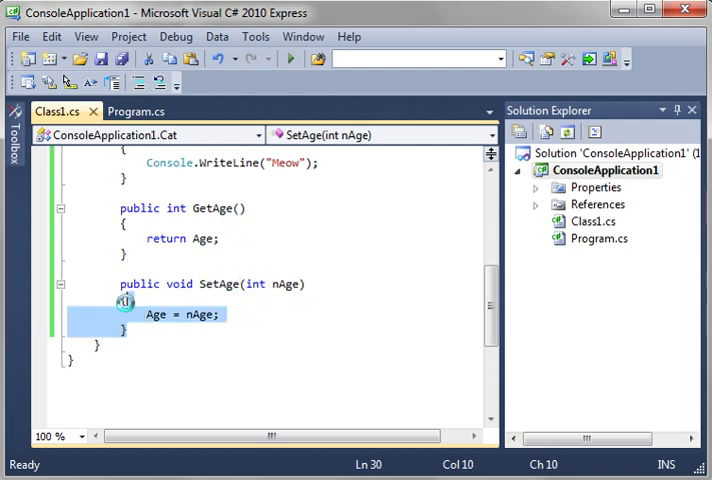
Duplicate SetAge as a new method Funky(int Time, string Action).
{"action": "left_click_drag", "start_coordinate": [128, 314], "coordinate": [128, 284]}
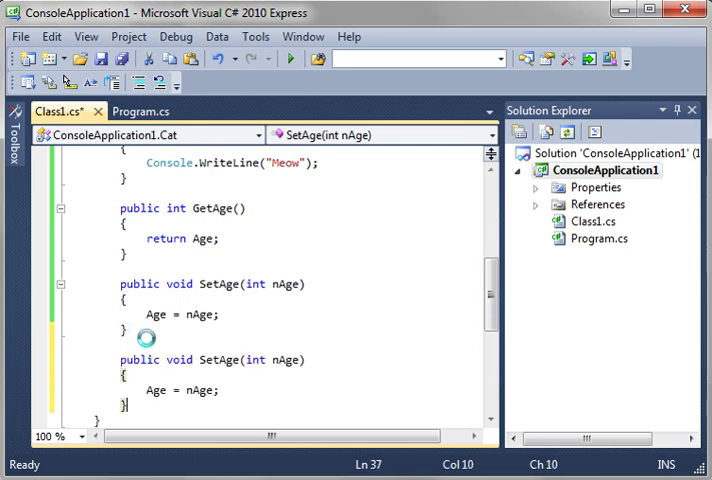
{"action": "double_click", "coordinate": [216, 360]}
{"action": "type", "text": "Funky"}
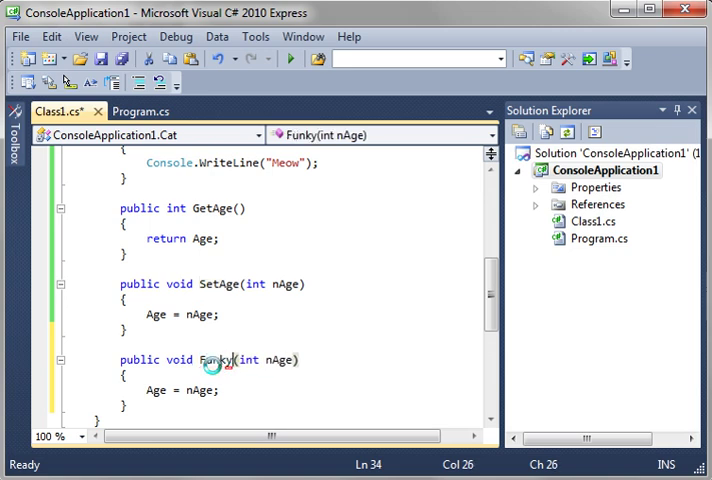
{"action": "double_click", "coordinate": [280, 360]}
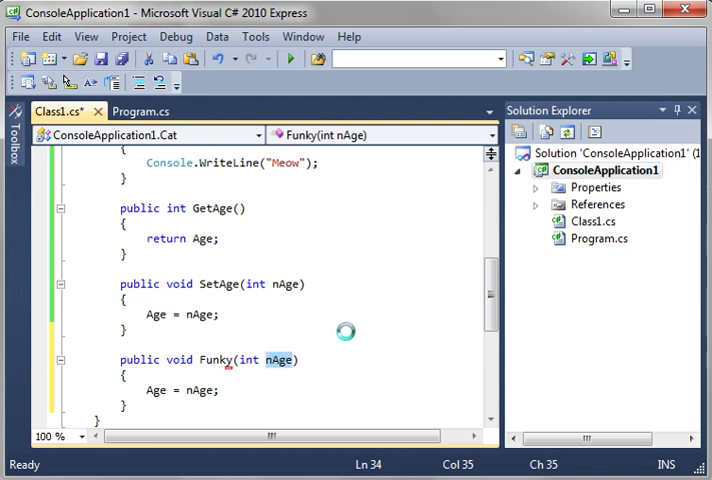
{"action": "type", "text": "Time,"}
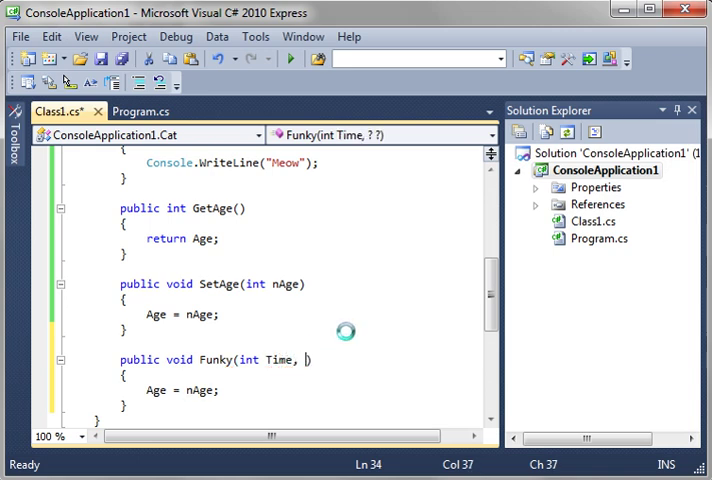
{"action": "type", "text": "string A"}
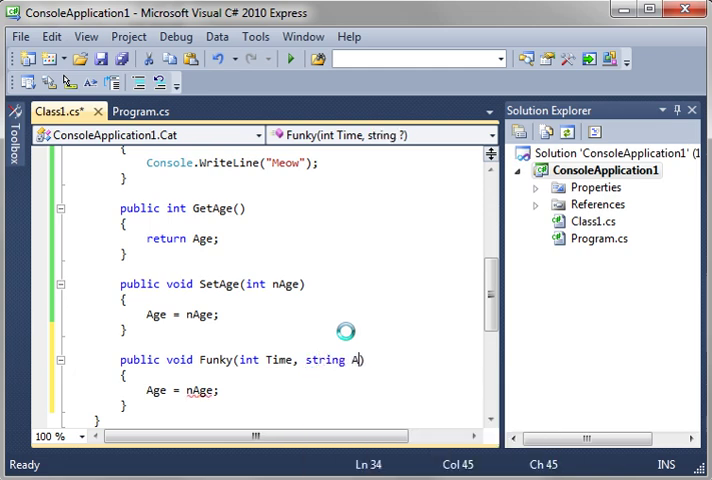
{"action": "type", "text": "ction"}
{"action": "left_click", "coordinate": [310, 390]}
{"action": "type", "text": "Cons"}
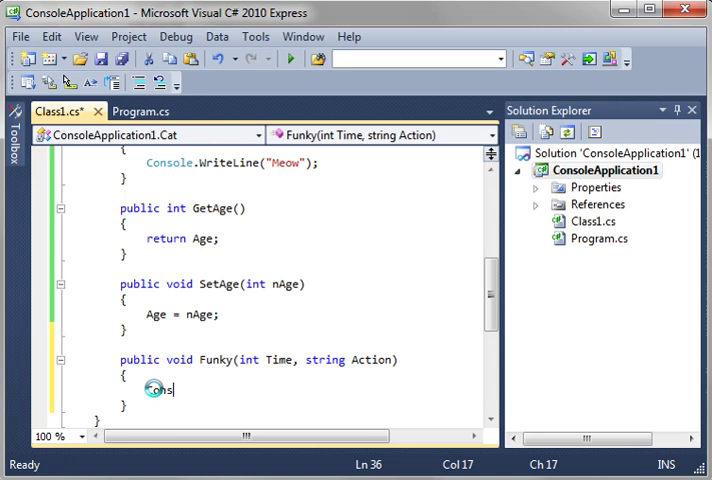
Replace Funky's body with Console.WriteLine(Action + " " + Time); and save.
{"action": "key", "text": "BackSpace"}
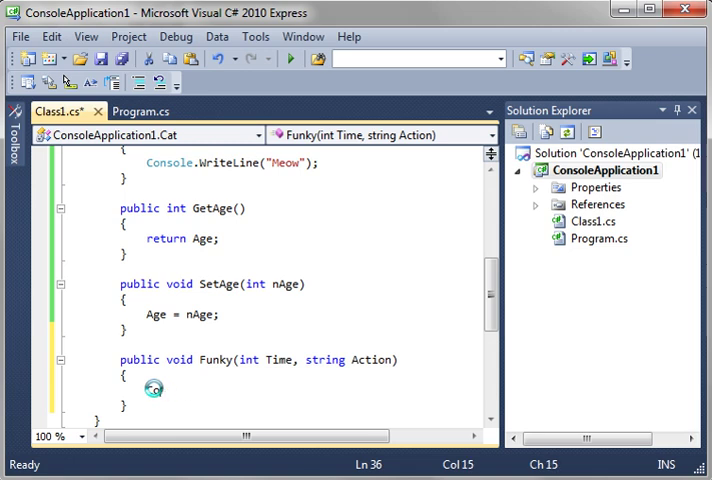
{"action": "type", "text": "Console."}
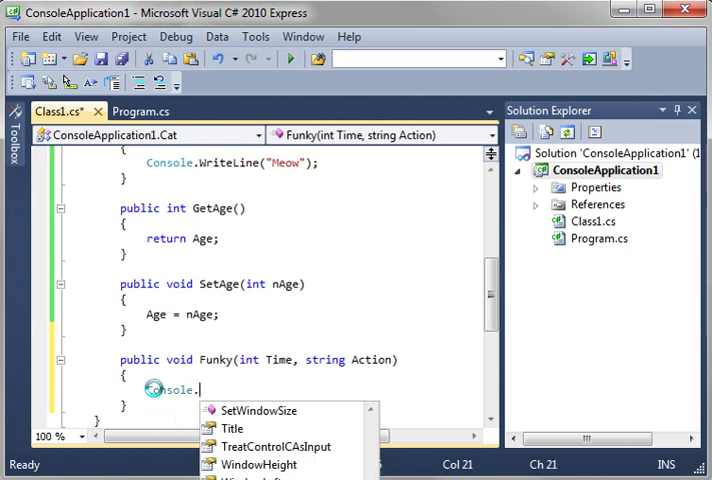
{"action": "type", "text": "WriteLine(Action"}
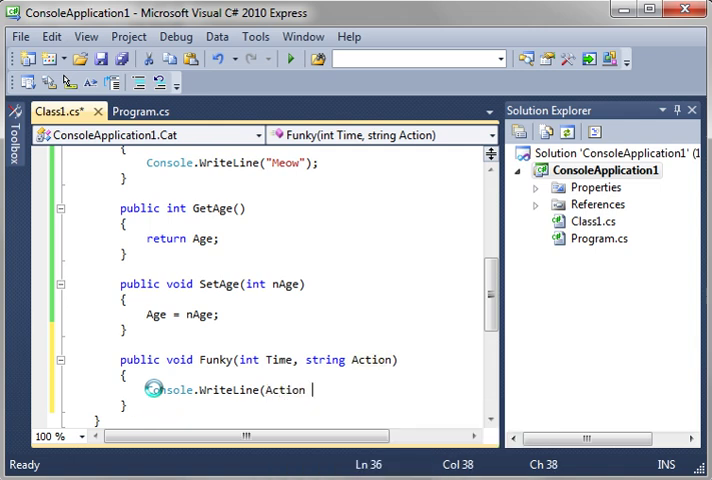
{"action": "type", "text": "+ \" \" + Time);"}
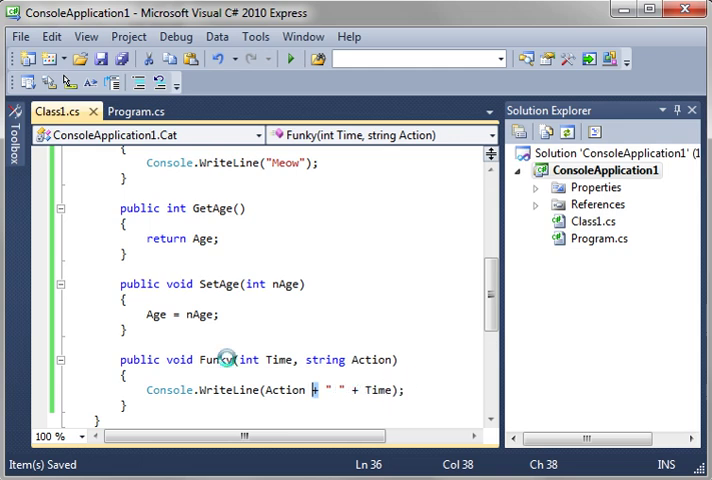
Start a cCat.Funky( call below the GetAge line in Main, then undo it leaving an empty line.
{"action": "double_click", "coordinate": [210, 360]}
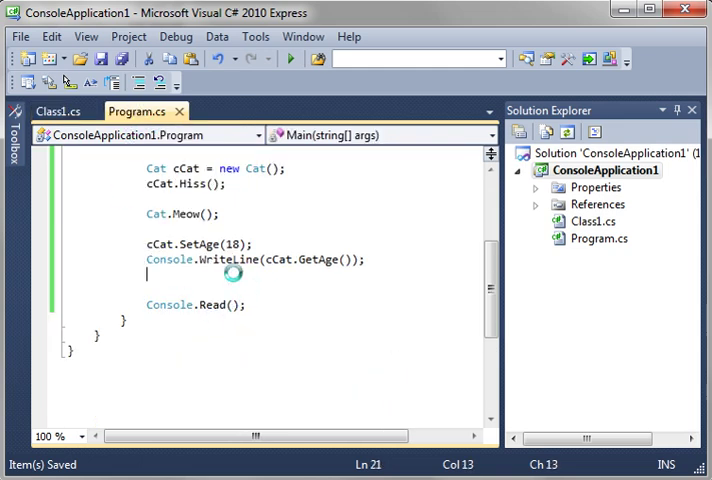
{"action": "type", "text": "Funky("}
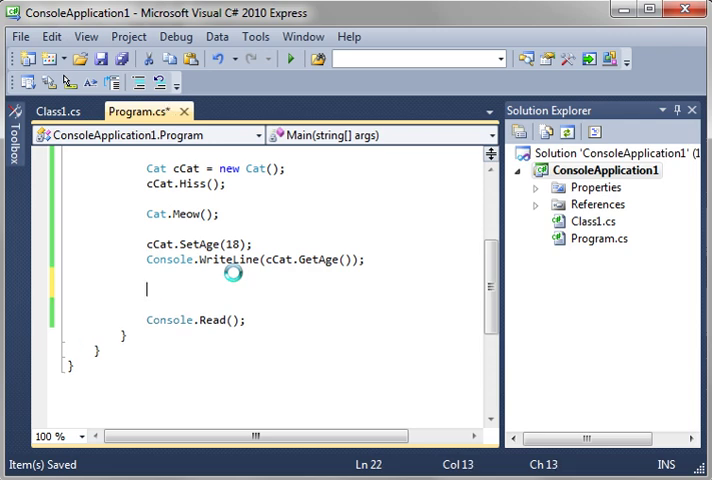
{"action": "type", "text": "cCat.Funky"}
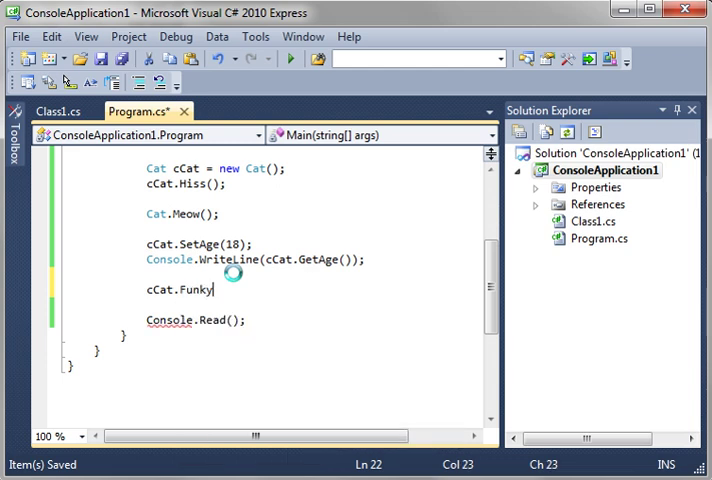
{"action": "type", "text": "("}
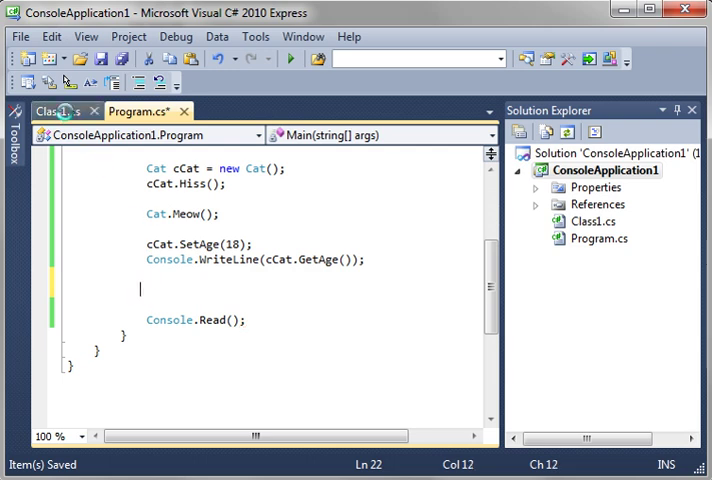
Add an XML doc comment above Funky in Cat with the summary 'Lets get Funky'.
{"action": "left_click", "coordinate": [56, 112]}
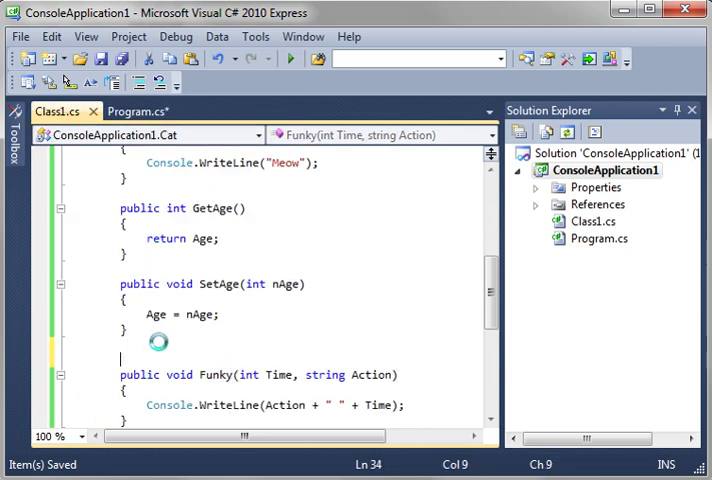
{"action": "type", "text": "/// <summary>"}
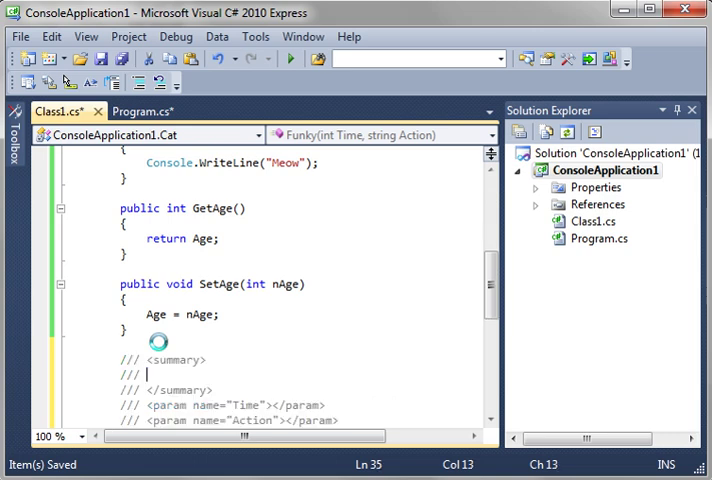
{"action": "scroll", "scroll_direction": "down", "scroll_amount": 3}
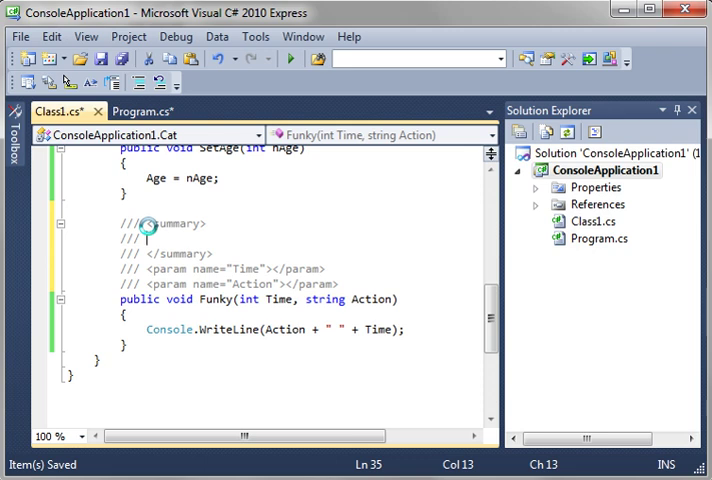
{"action": "mouse_move", "coordinate": [178, 284]}
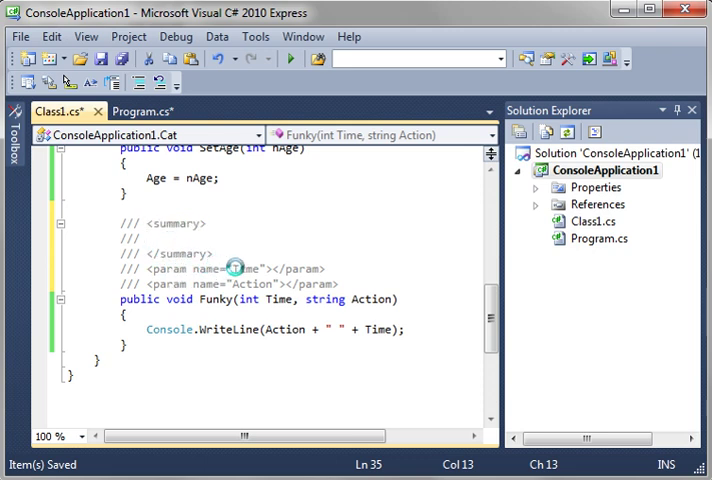
{"action": "mouse_move", "coordinate": [264, 284]}
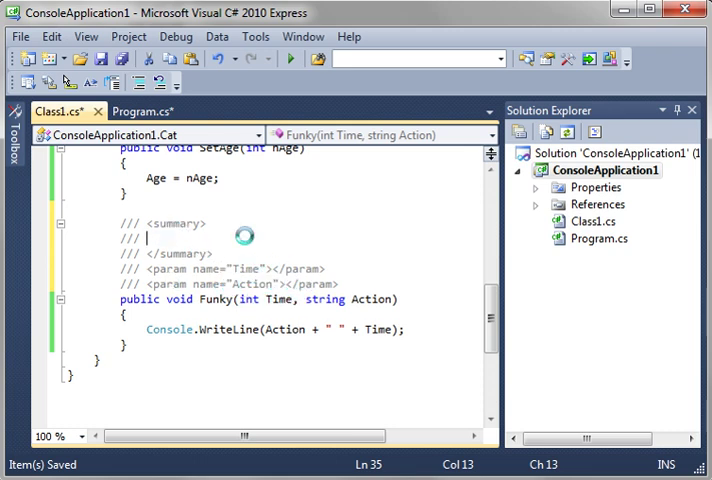
{"action": "type", "text": "Lets"}
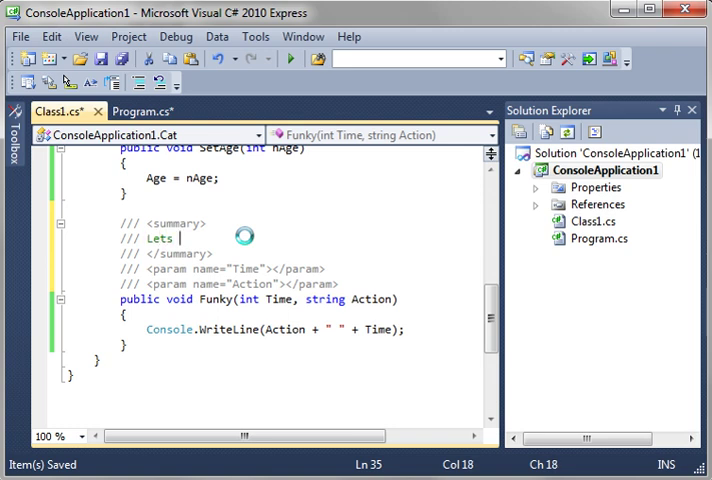
{"action": "type", "text": "get Funky"}
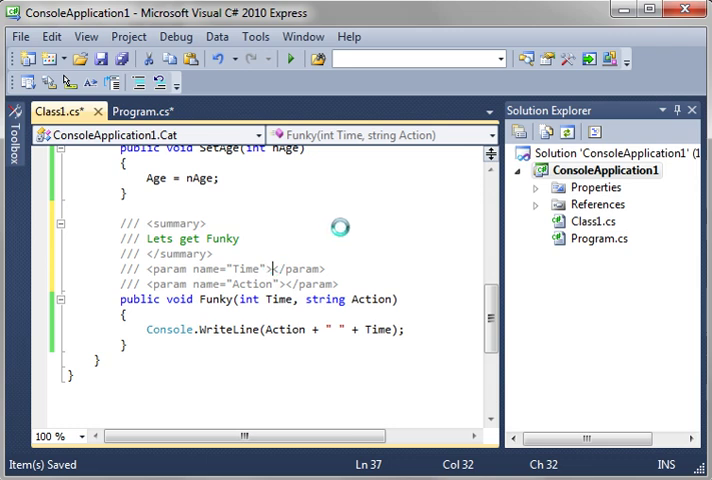
Describe the Time param as the number of times to perform and the Action param as the action.
{"action": "type", "text": "The number of times"}
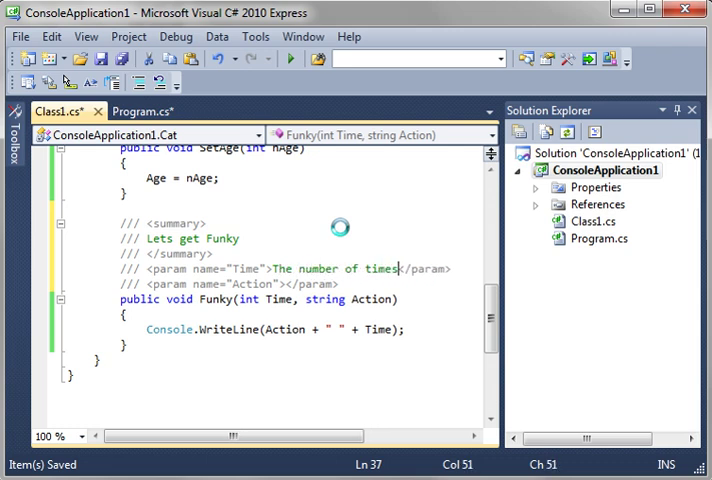
{"action": "type", "text": "to perform"}
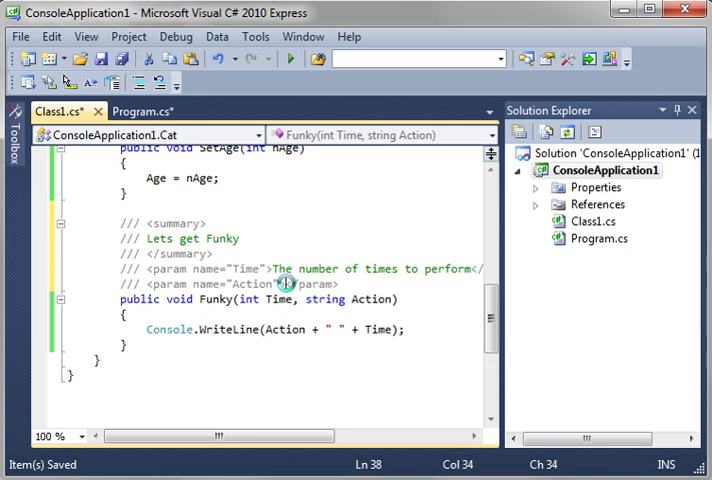
{"action": "type", "text": "The action to perform"}
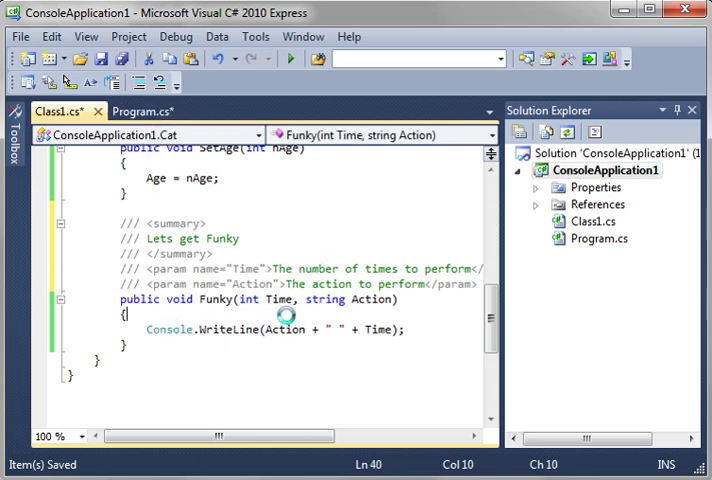
Wrap the WriteLine in for (int i = 0; i < Time; i++) printing Action + " " + i + " times".
{"action": "type", "text": "for(int i"}
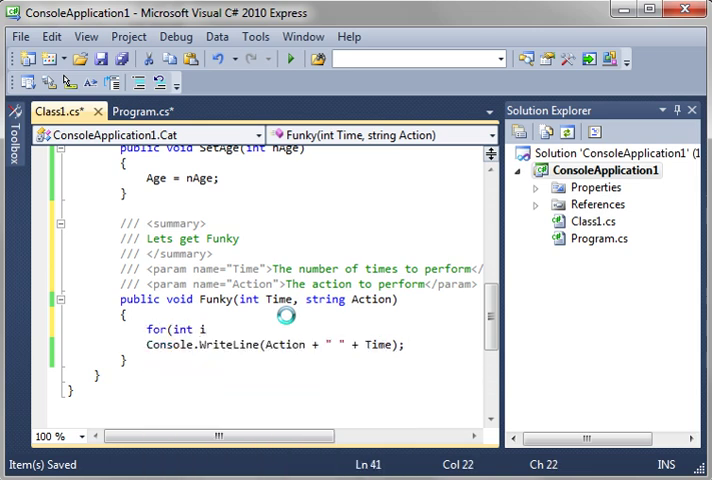
{"action": "type", "text": "= 0;"}
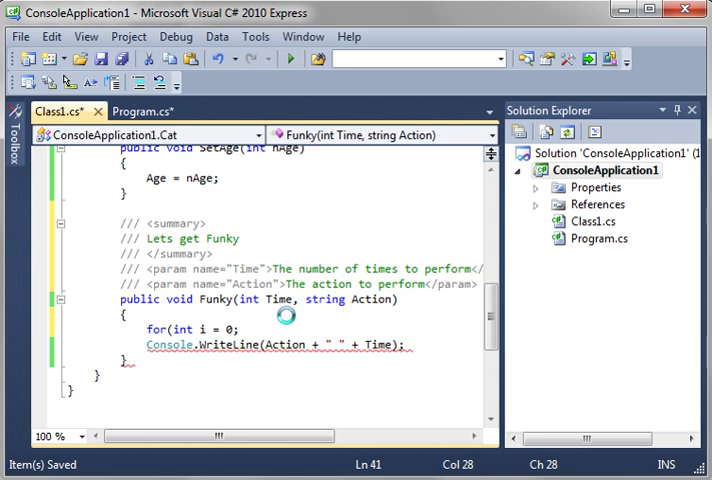
{"action": "type", "text": "i <"}
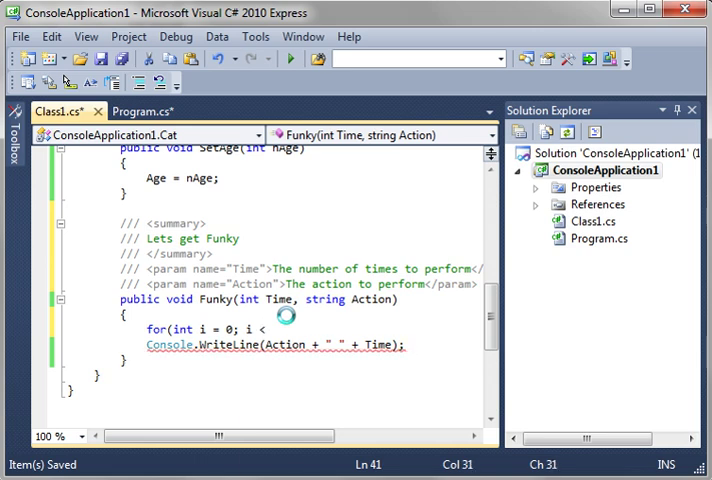
{"action": "type", "text": "Time; i++)"}
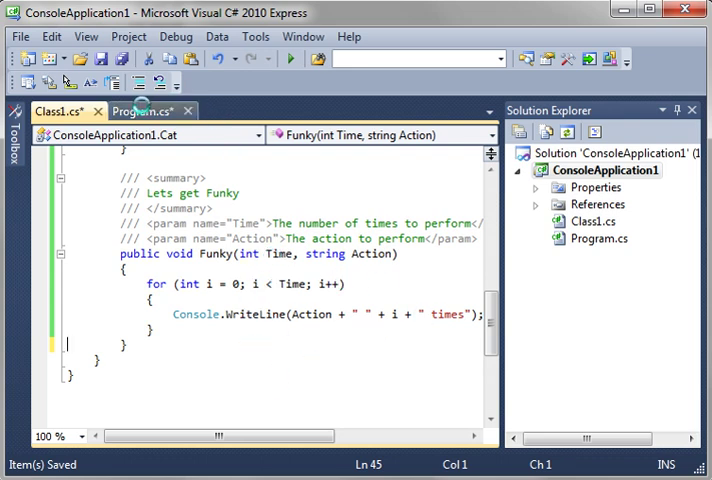
Add the call cCat.Funky(8, "Jump"); in Main, guided by IntelliSense parameter info.
{"action": "left_click", "coordinate": [150, 110]}
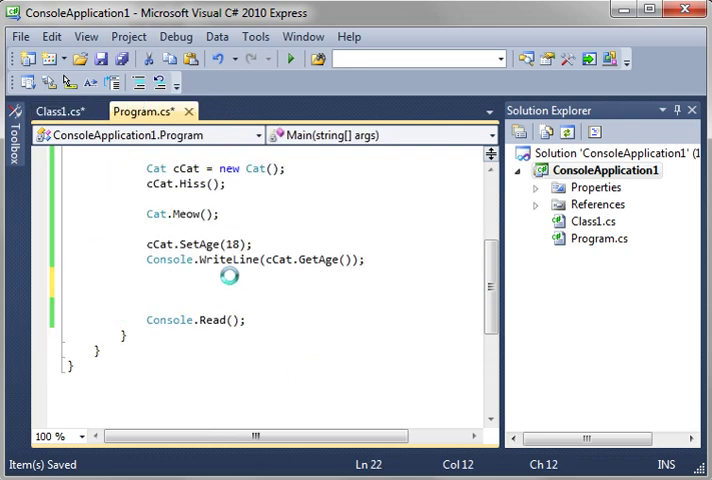
{"action": "type", "text": "cCat.Funky"}
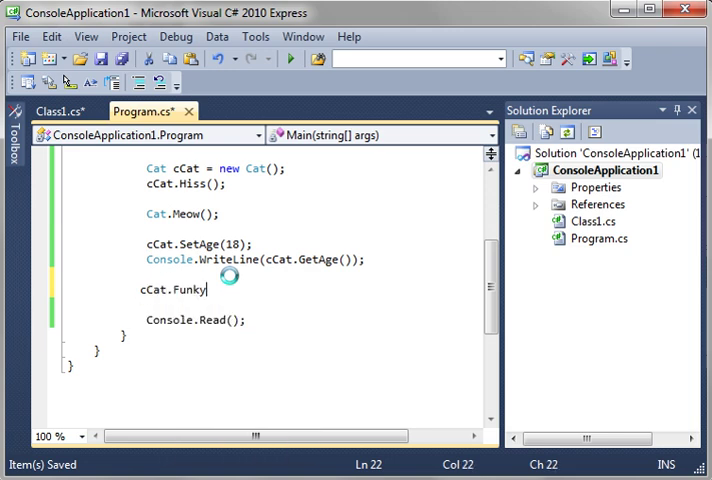
{"action": "type", "text": "("}
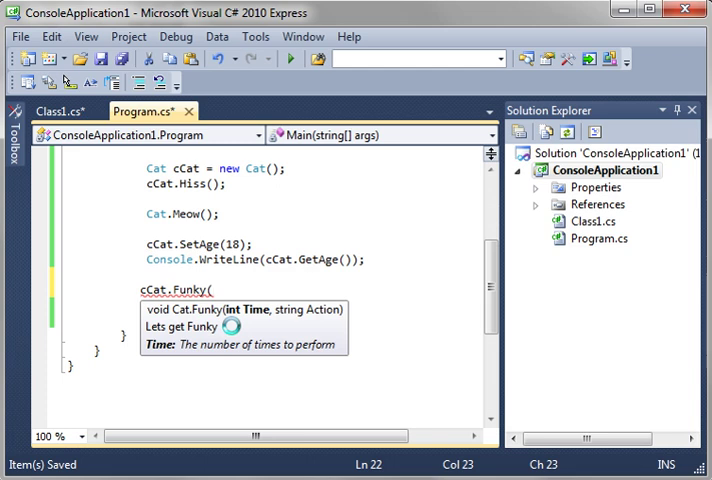
{"action": "type", "text": "8"}
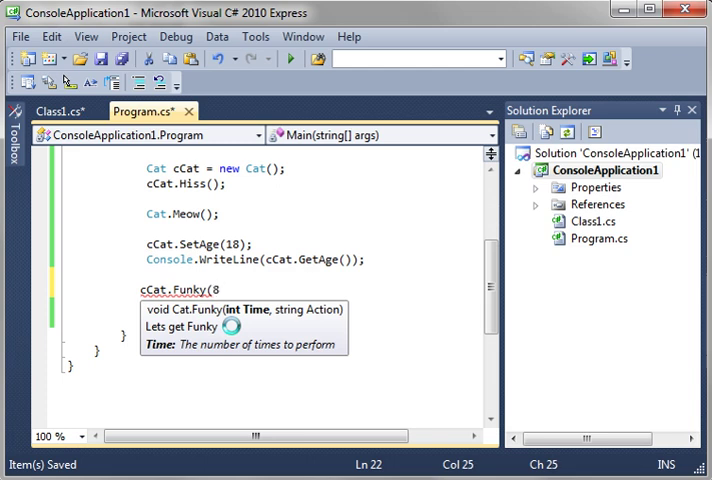
{"action": "type", "text": ","}
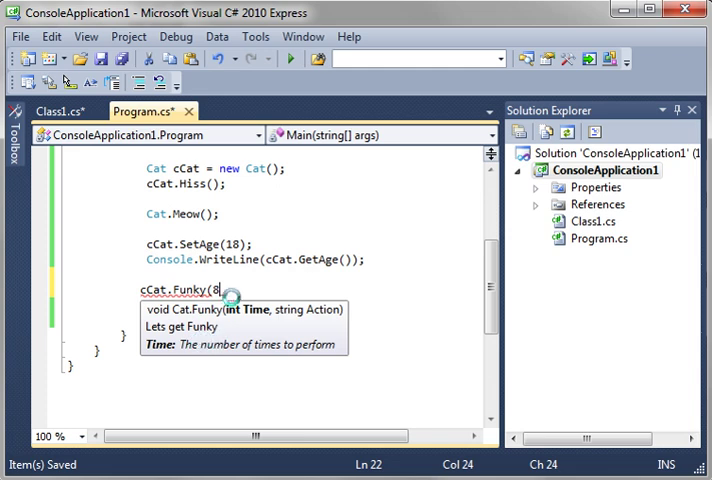
{"action": "mouse_move", "coordinate": [318, 344]}
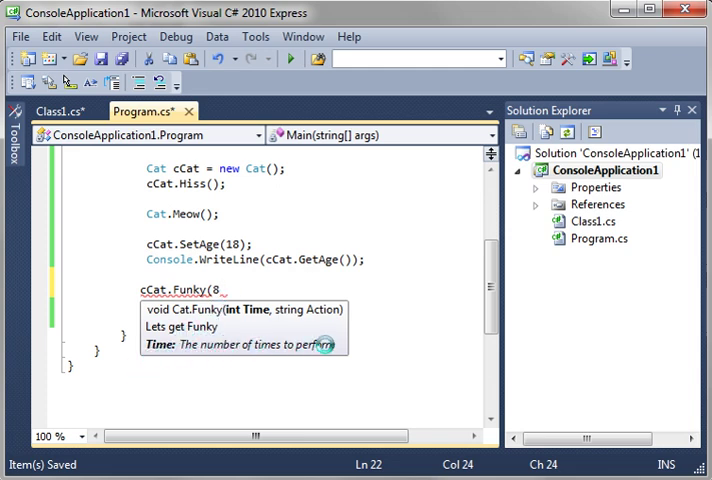
{"action": "type", "text": ","}
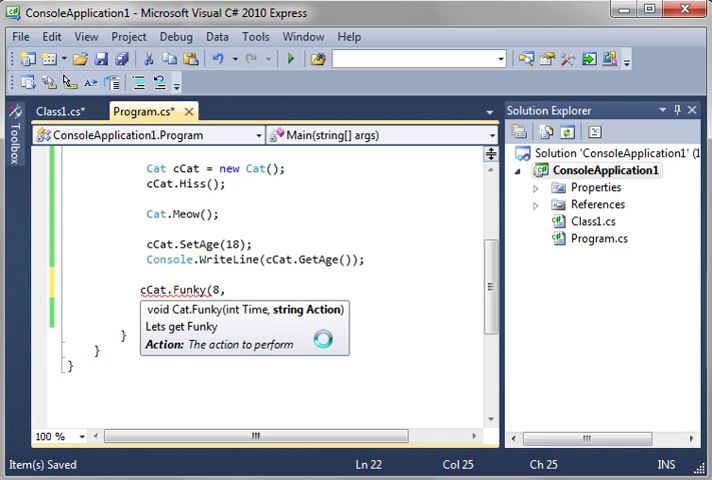
{"action": "type", "text": "\""}
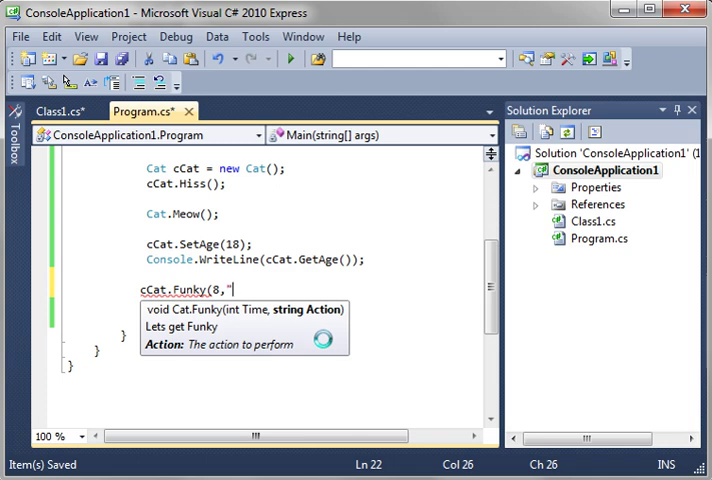
{"action": "type", "text": "\"Junp"}
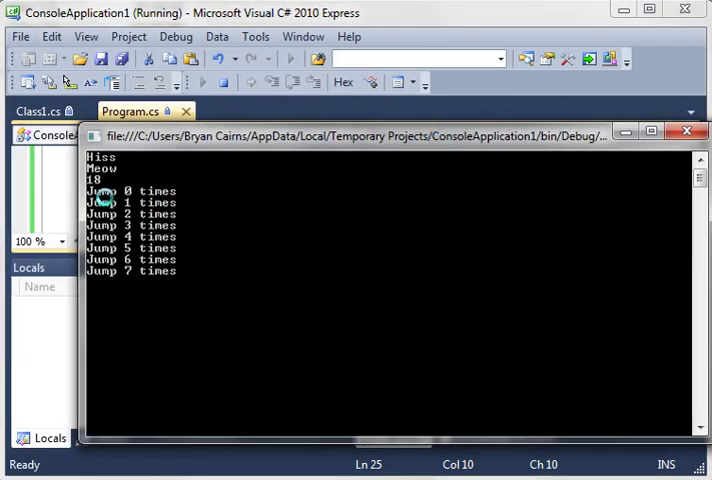
{"action": "mouse_move", "coordinate": [118, 272]}
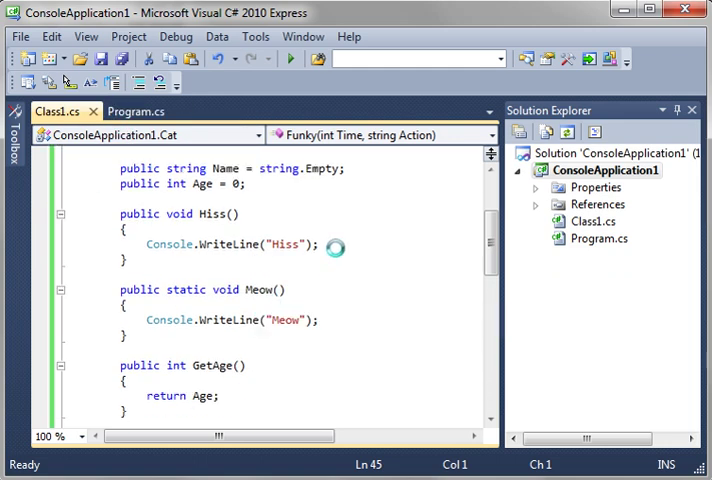
{"action": "double_click", "coordinate": [138, 212]}
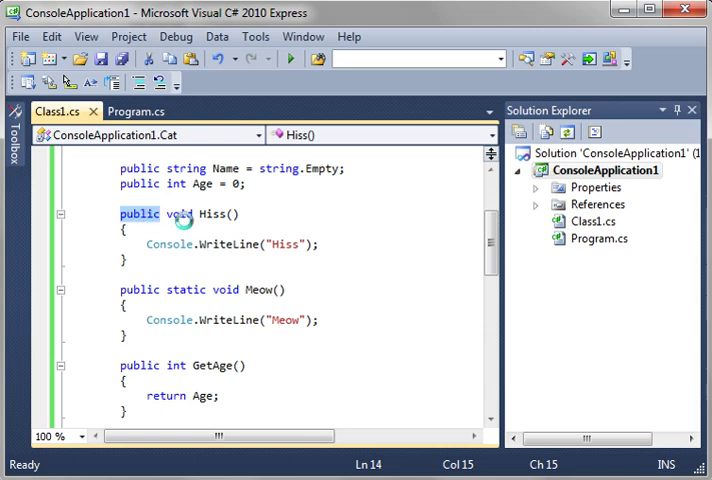
{"action": "mouse_move", "coordinate": [188, 214]}
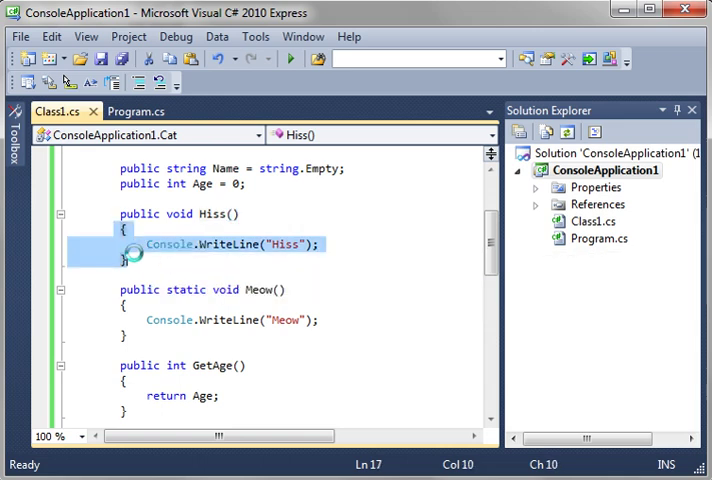
{"action": "scroll", "scroll_direction": "down", "scroll_amount": 3}
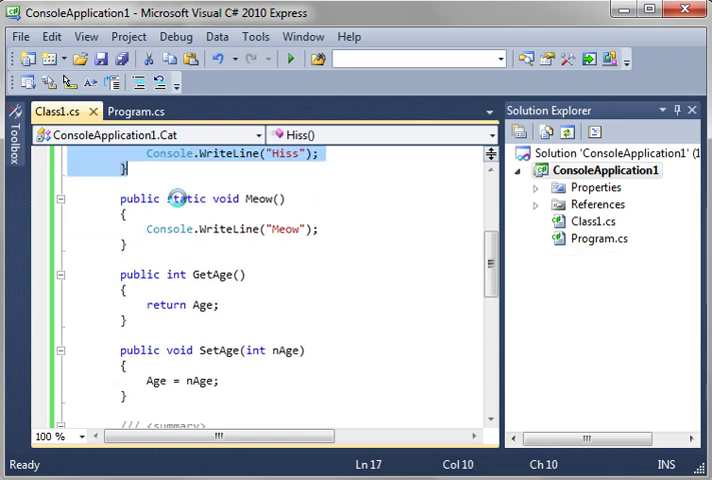
{"action": "double_click", "coordinate": [184, 198]}
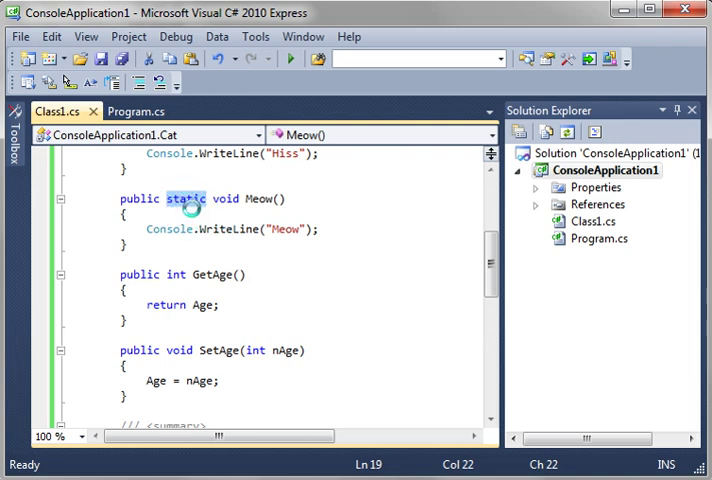
{"action": "left_click", "coordinate": [128, 110]}
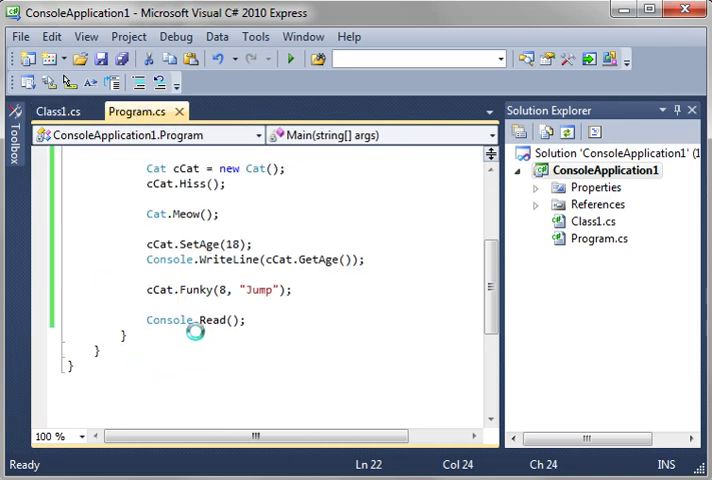
{"action": "double_click", "coordinate": [152, 212]}
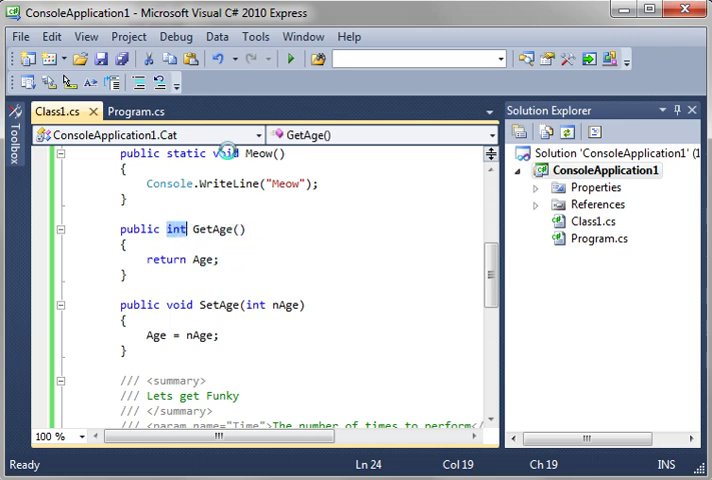
{"action": "scroll", "scroll_direction": "down", "scroll_amount": 3}
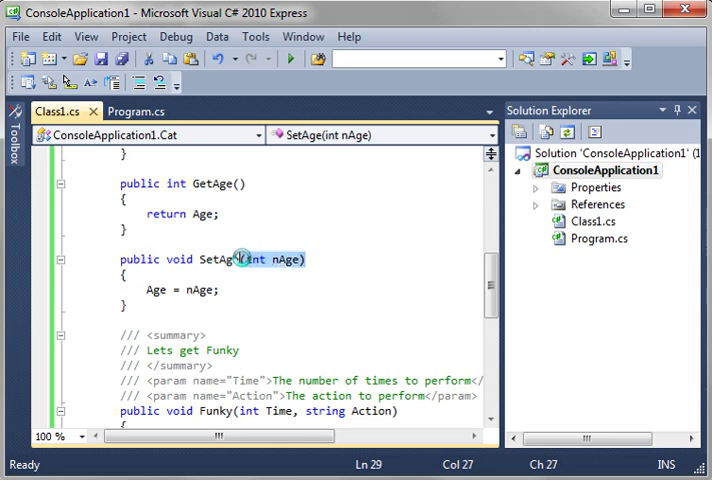
{"action": "scroll", "scroll_direction": "down", "scroll_amount": 3}
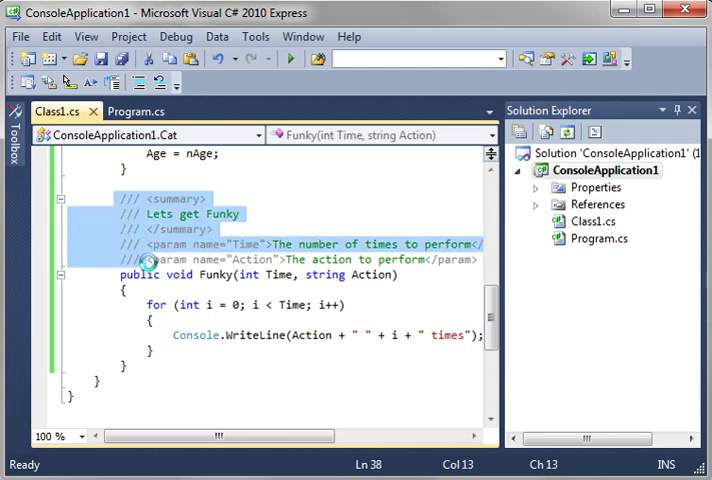
{"action": "left_click", "coordinate": [284, 276]}
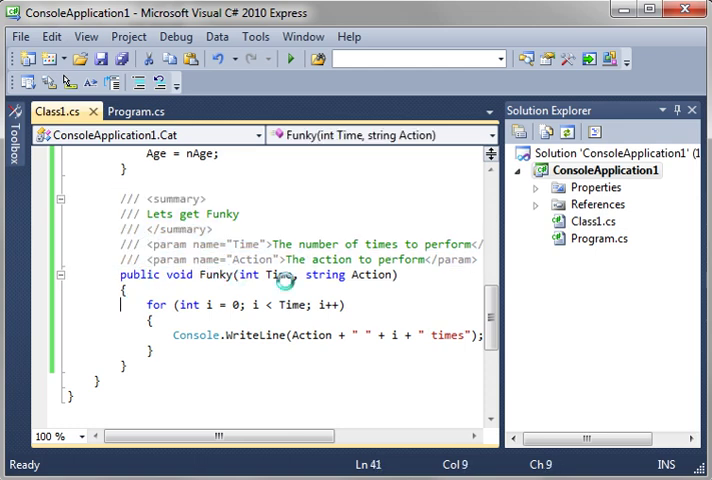